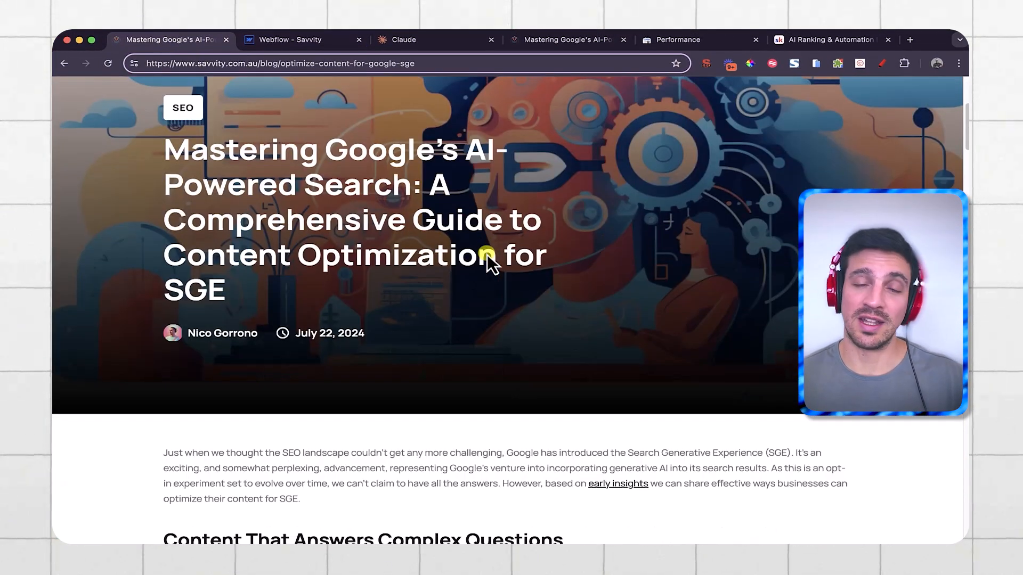
# Scroll down the Savvity SGE blog post to reach the embedded quiz.
pyautogui.scroll(3)
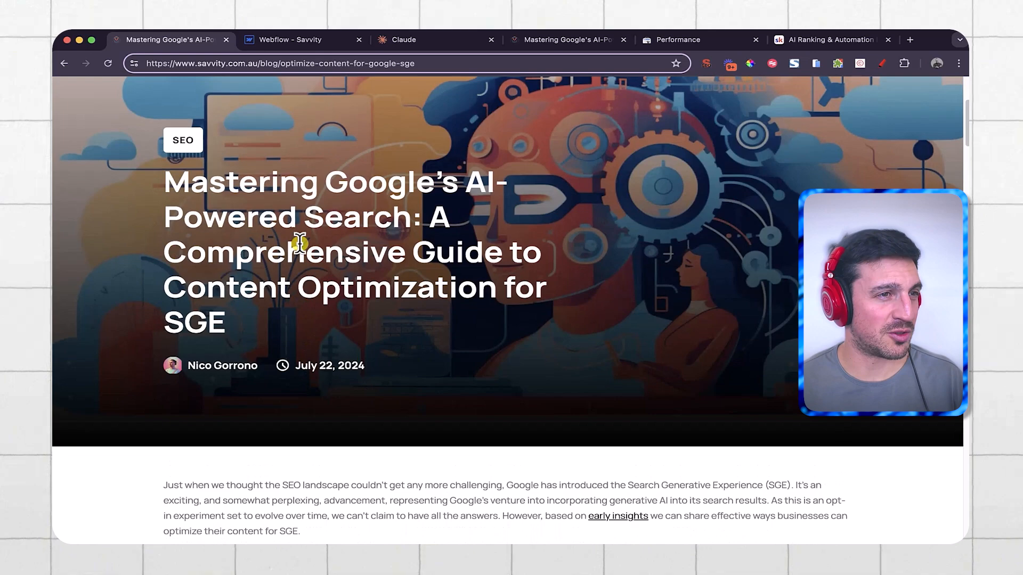
pyautogui.scroll(-3)
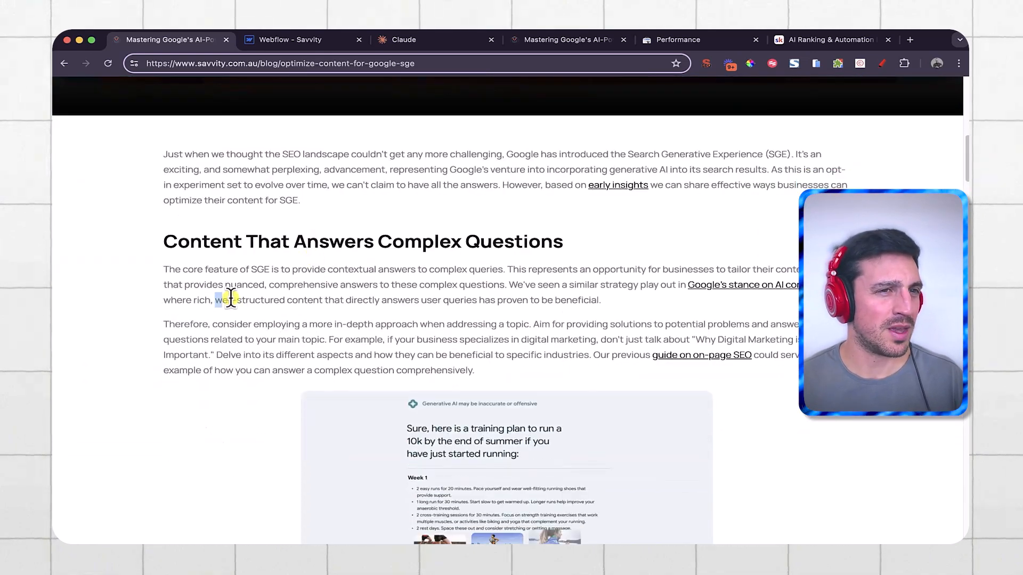
pyautogui.scroll(-3)
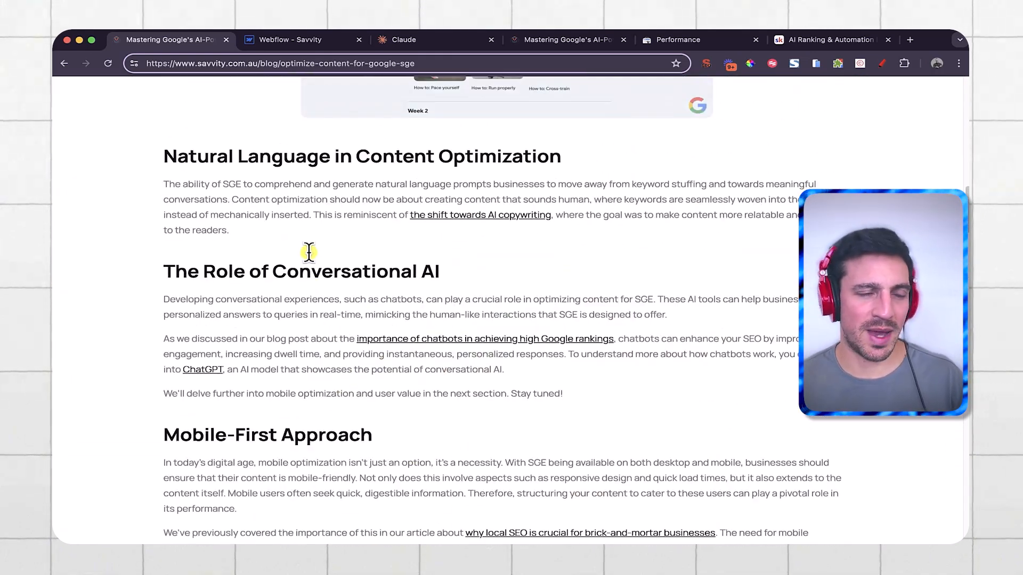
pyautogui.scroll(3)
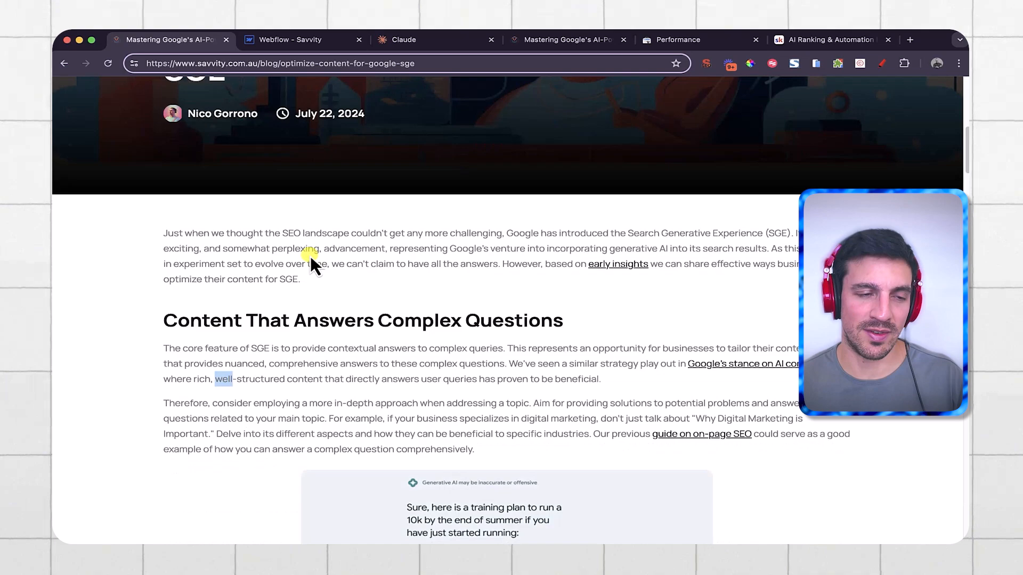
pyautogui.scroll(-3)
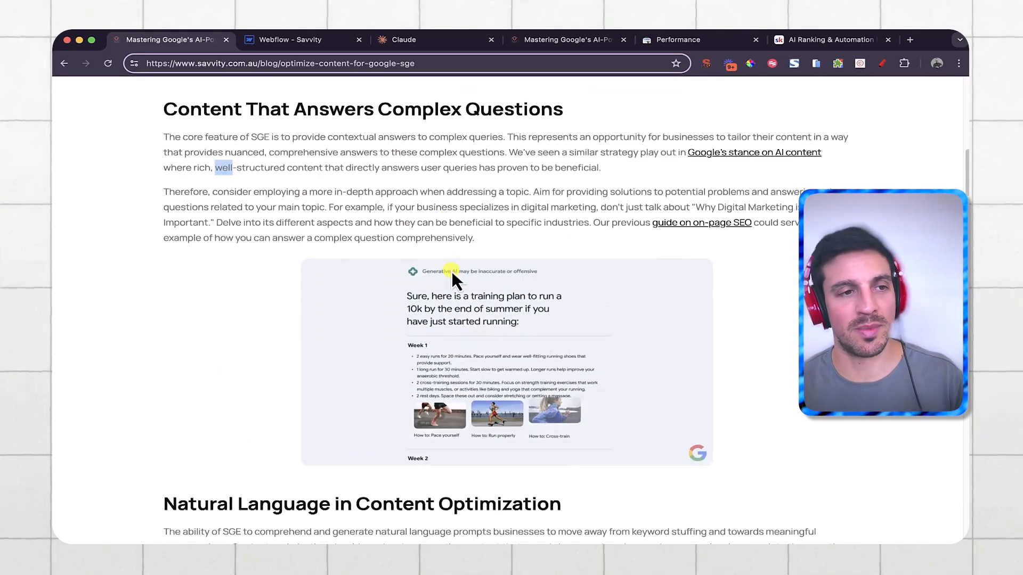
pyautogui.scroll(-3)
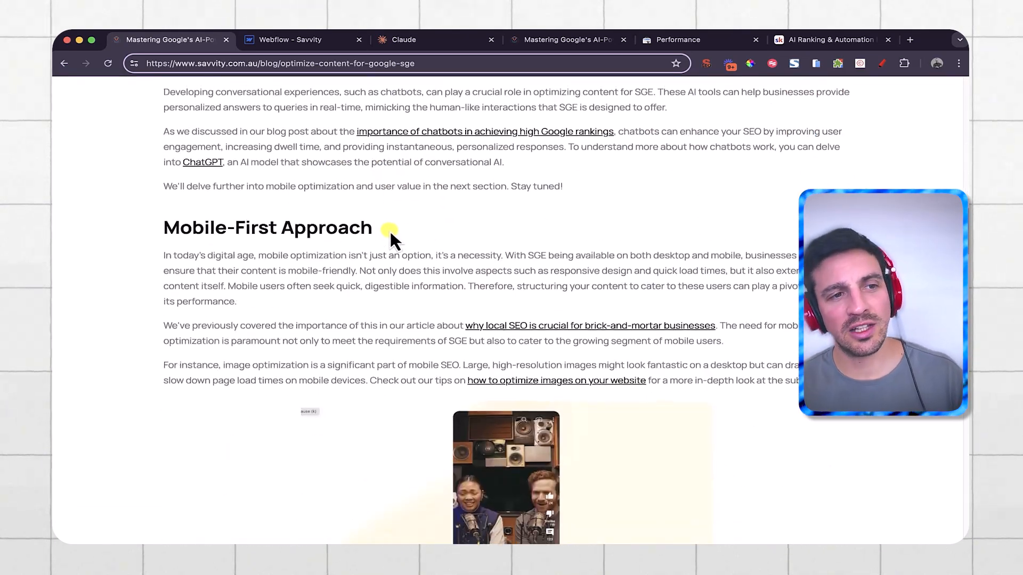
pyautogui.scroll(-3)
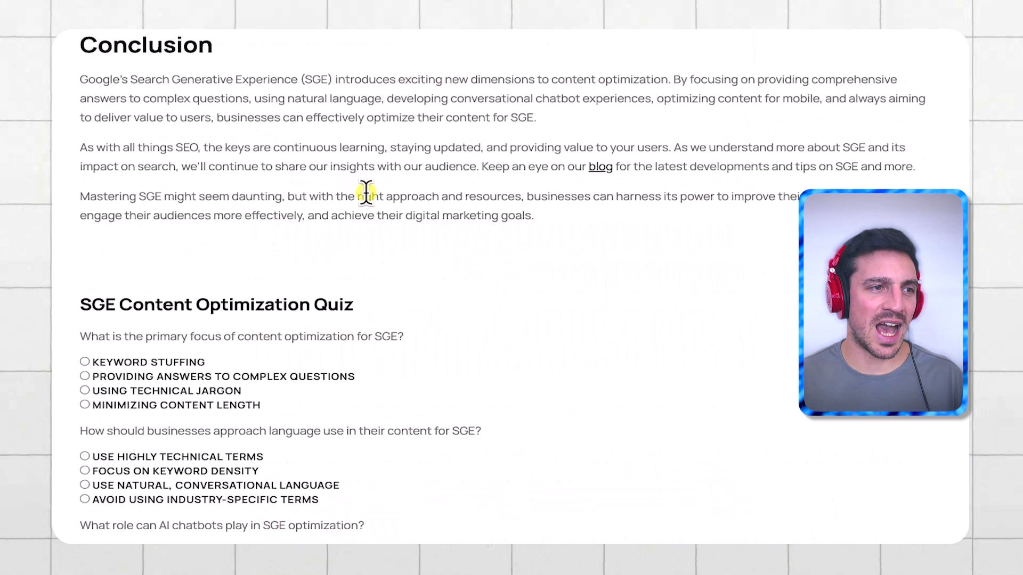
pyautogui.scroll(-3)
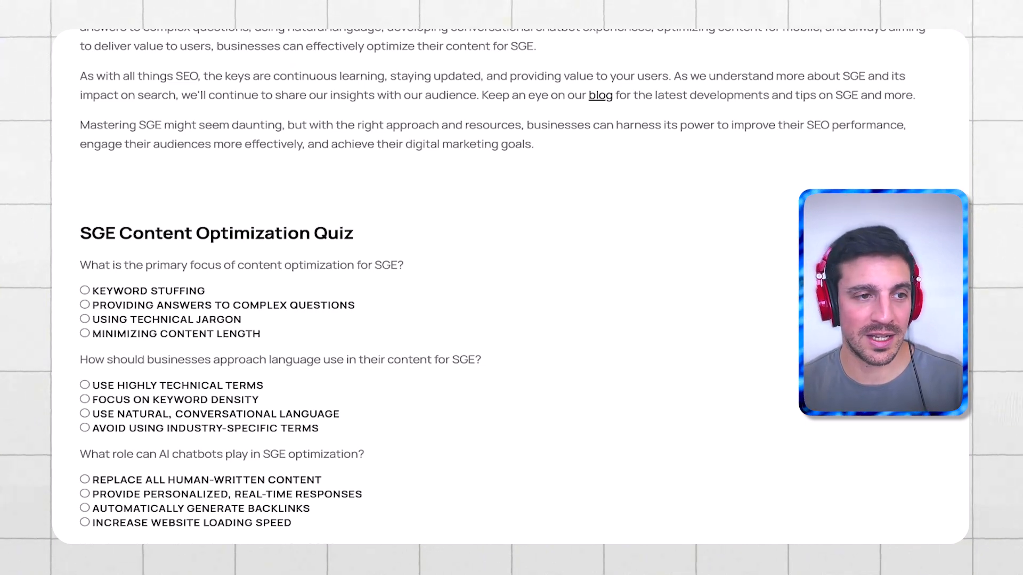
pyautogui.moveTo(496, 349)
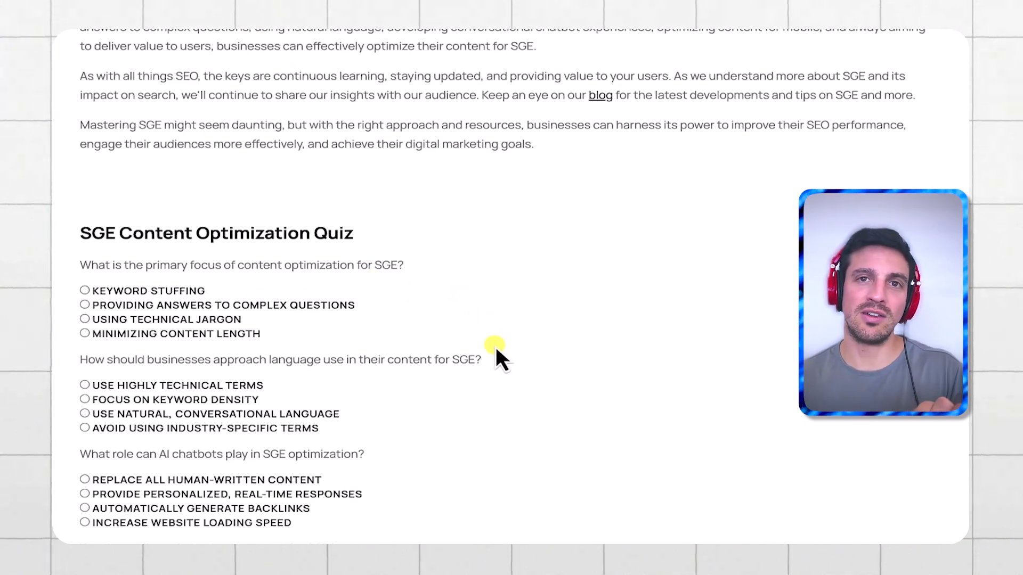
pyautogui.moveTo(489, 391)
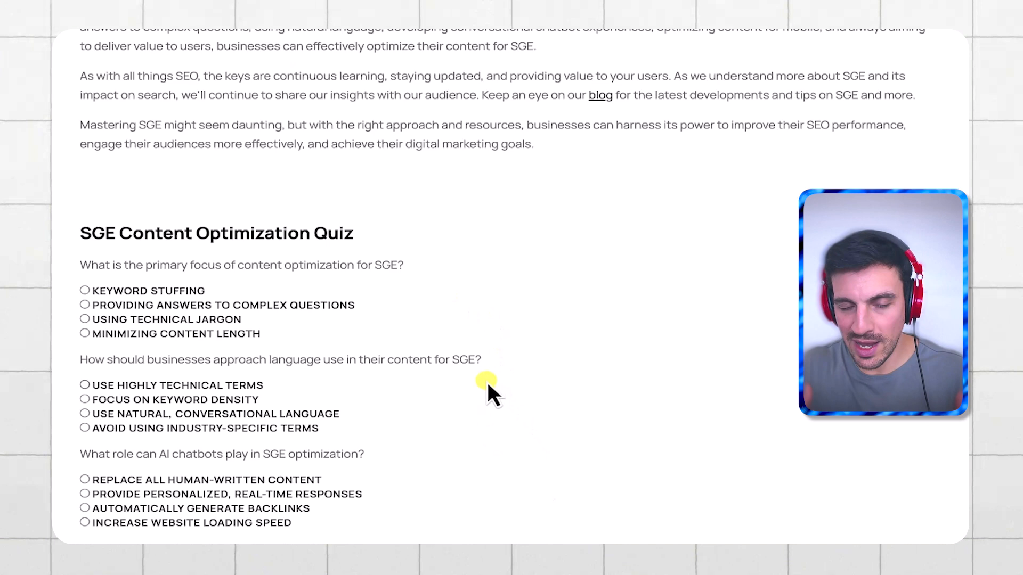
pyautogui.scroll(-3)
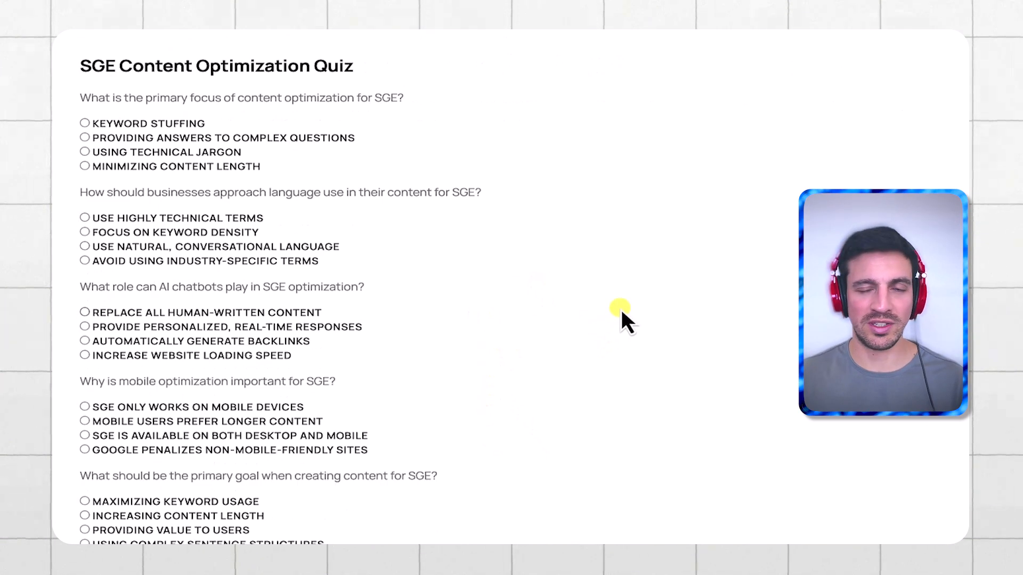
pyautogui.moveTo(658, 264)
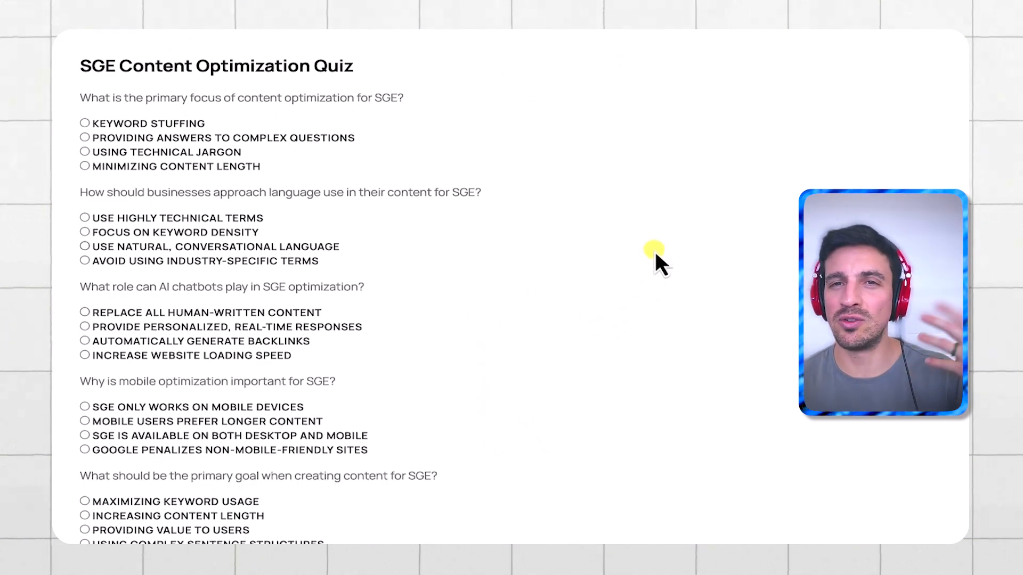
pyautogui.moveTo(244, 96)
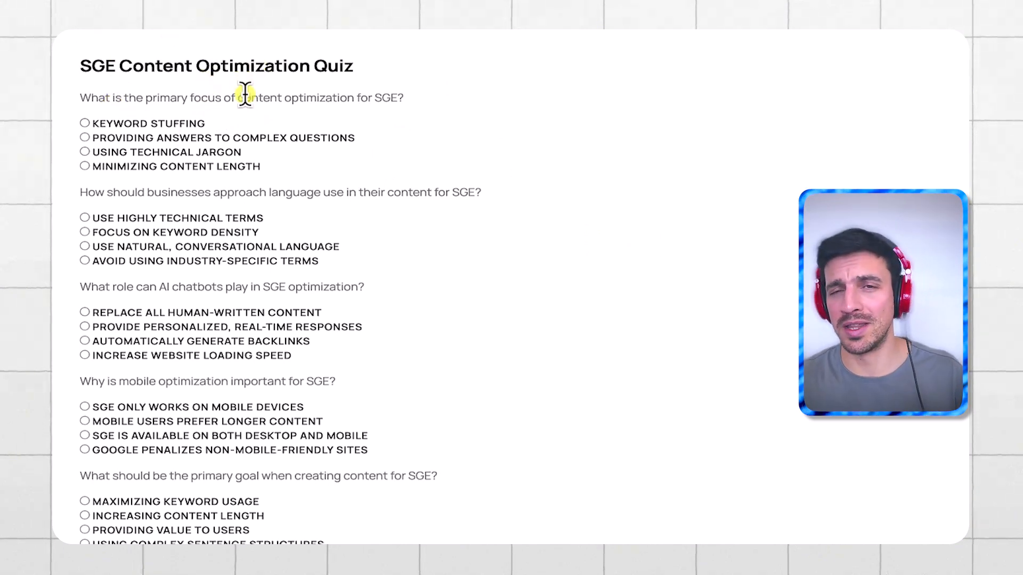
pyautogui.moveTo(157, 65)
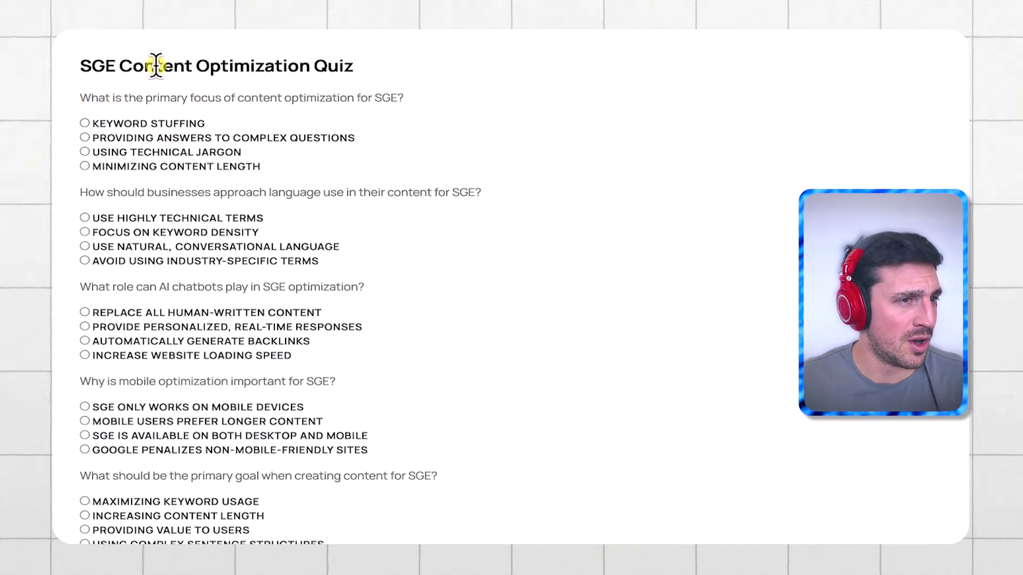
pyautogui.moveTo(264, 92)
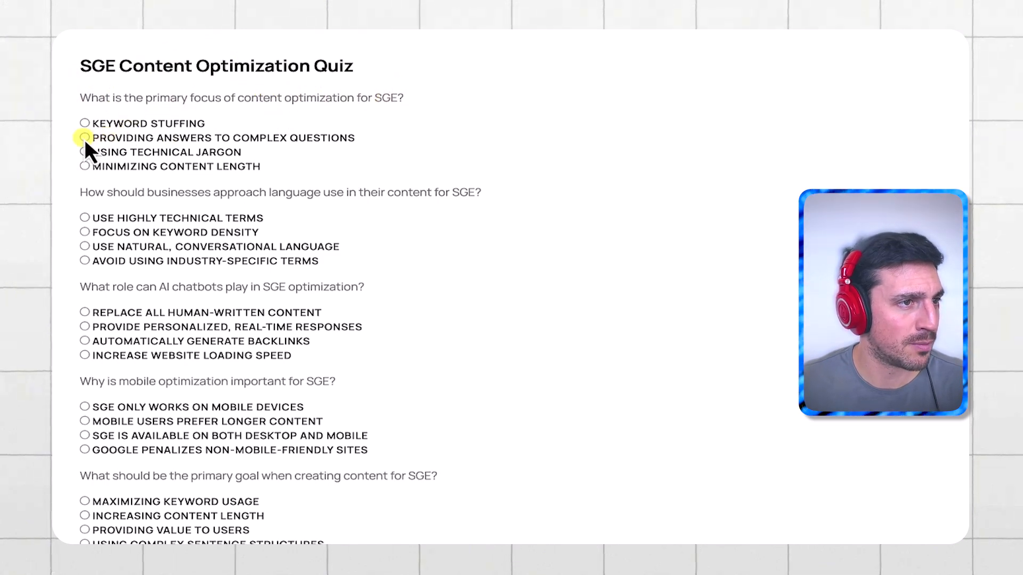
pyautogui.scroll(-3)
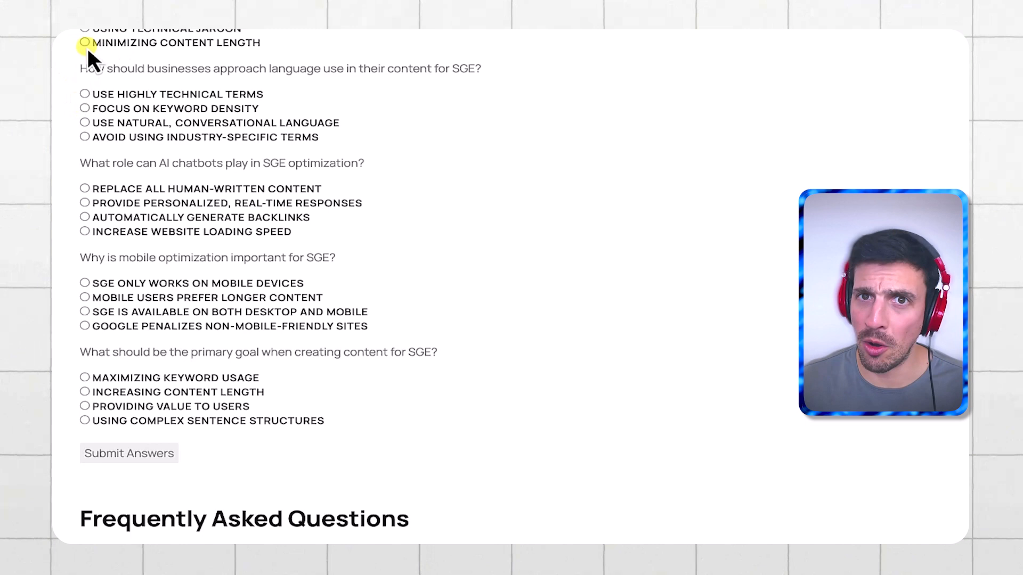
# Answer the quiz questions, submit for a 4 out of 5 score, and open the meeting scheduling page.
pyautogui.click(86, 123)
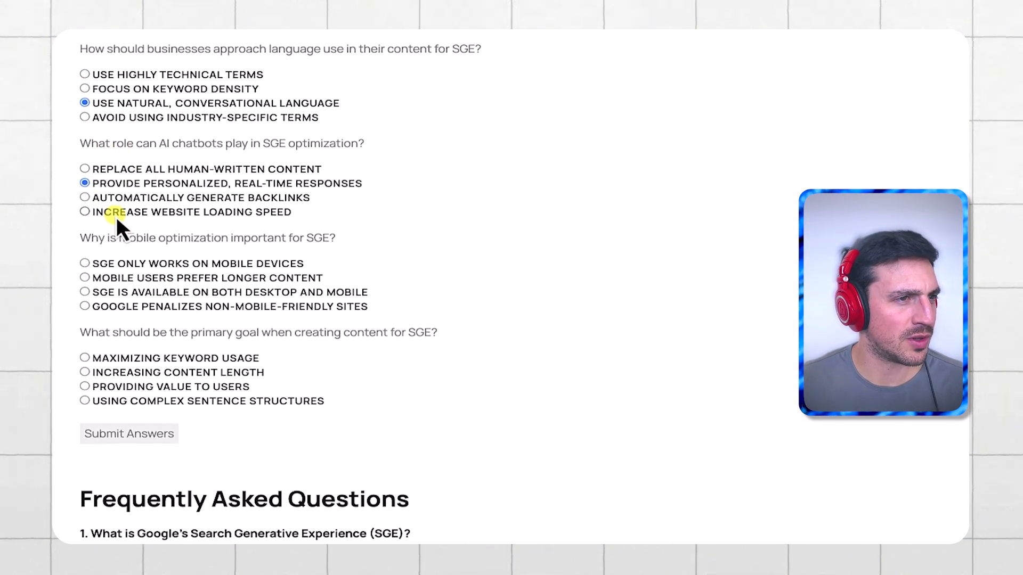
pyautogui.click(129, 433)
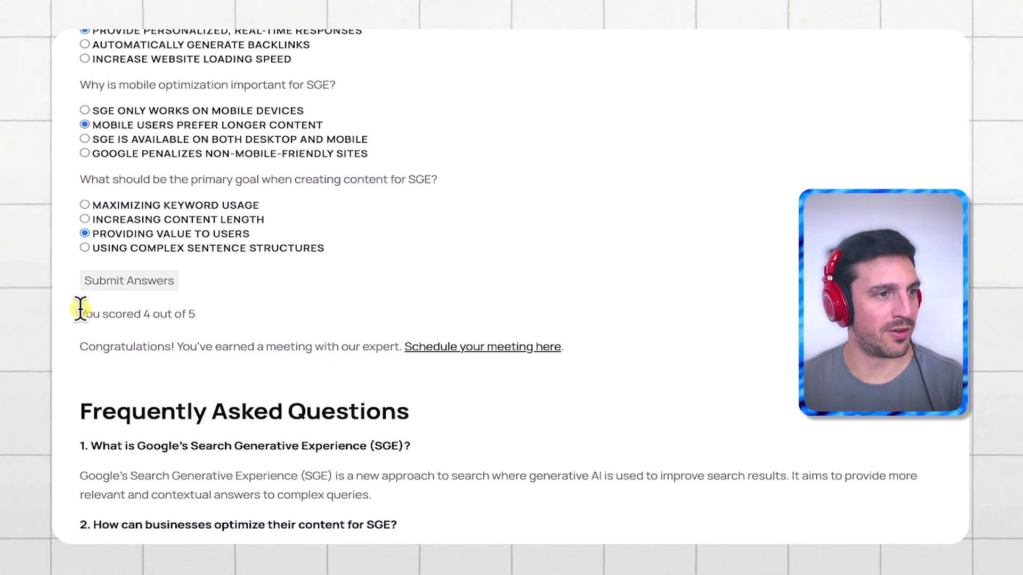
pyautogui.moveTo(452, 365)
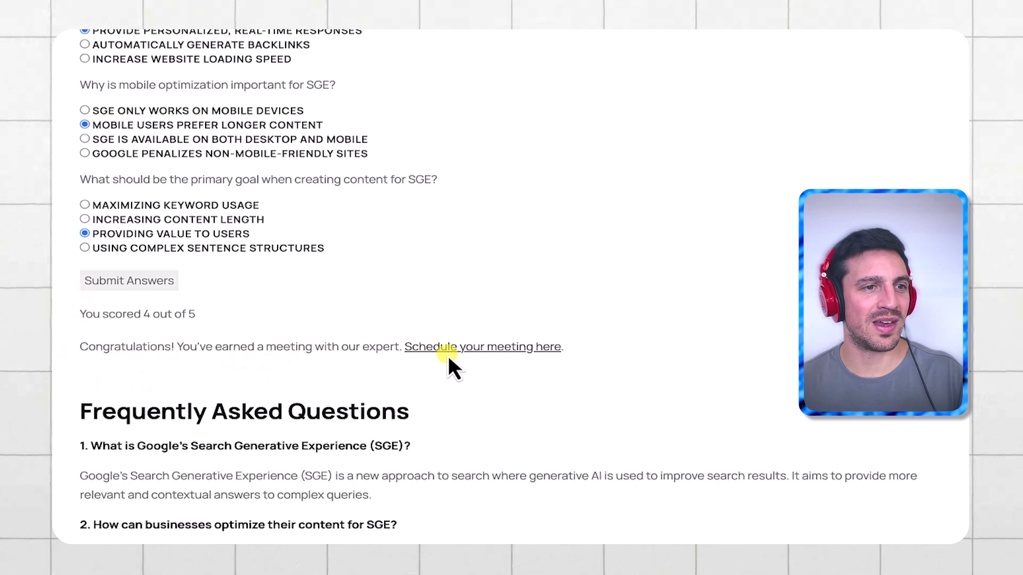
pyautogui.click(481, 346)
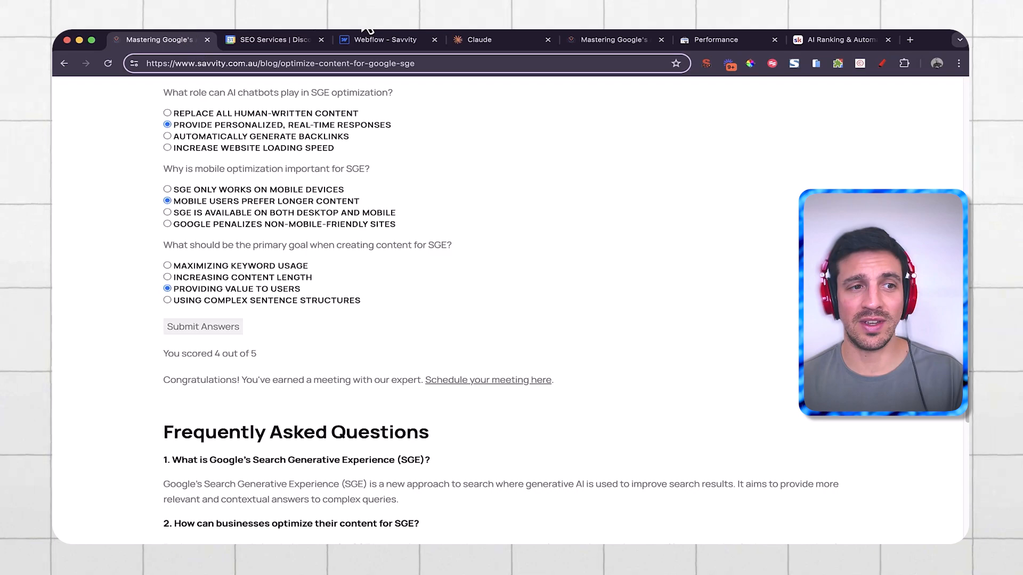
# Return to the top of the post, switch to Claude and view the Feature Preview showing Artifacts enabled.
pyautogui.scroll(3)
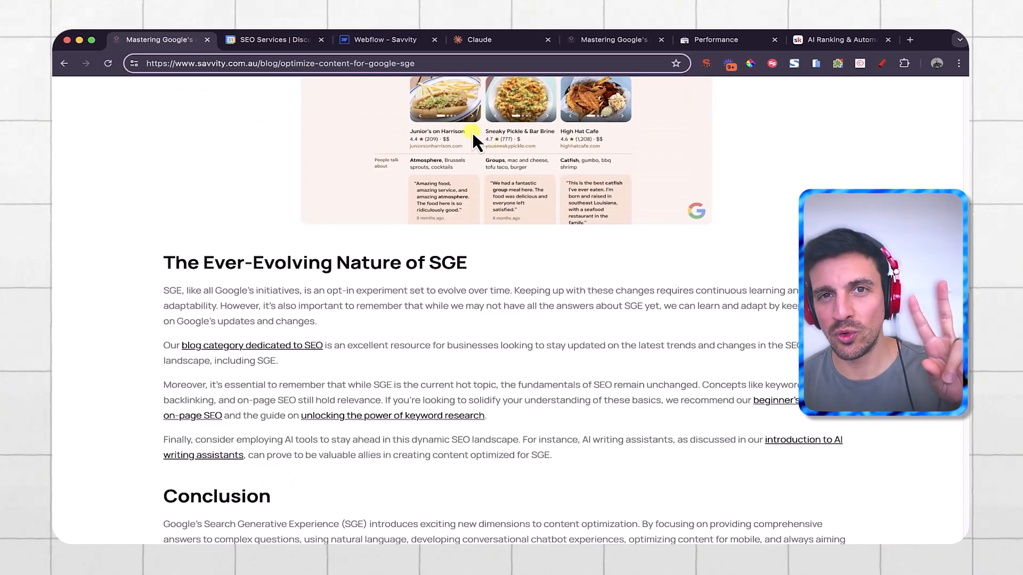
pyautogui.scroll(3)
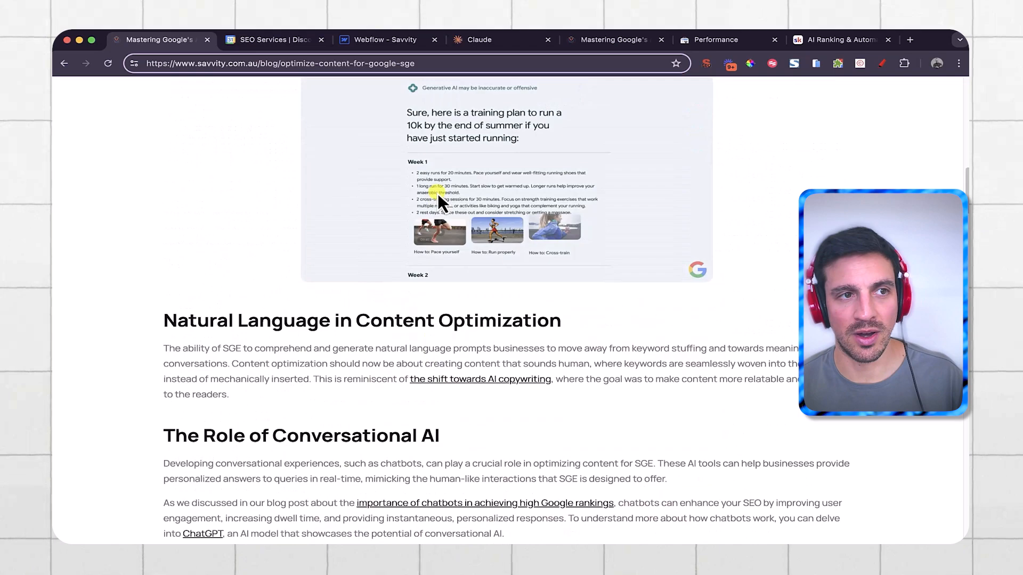
pyautogui.scroll(3)
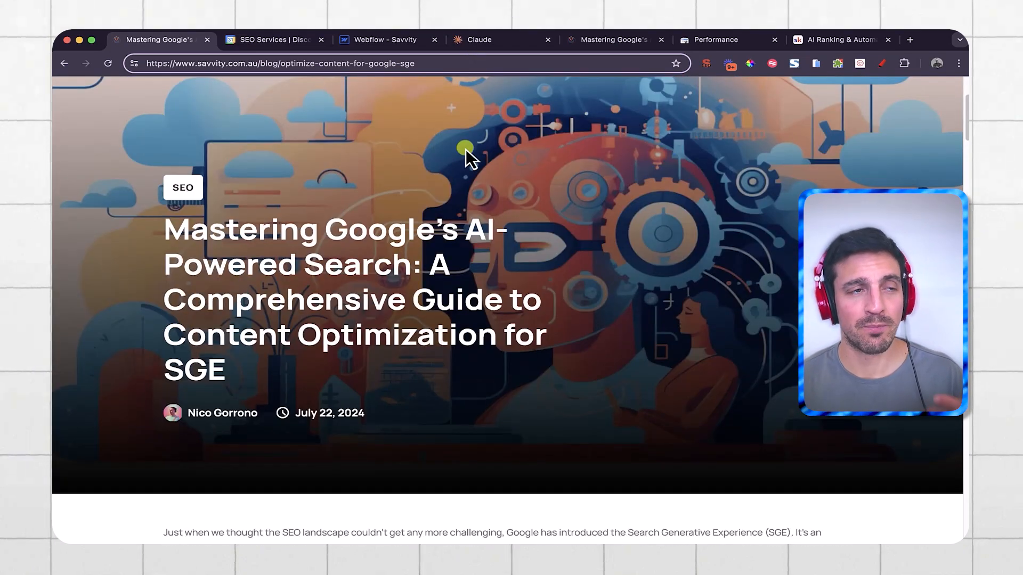
pyautogui.click(478, 39)
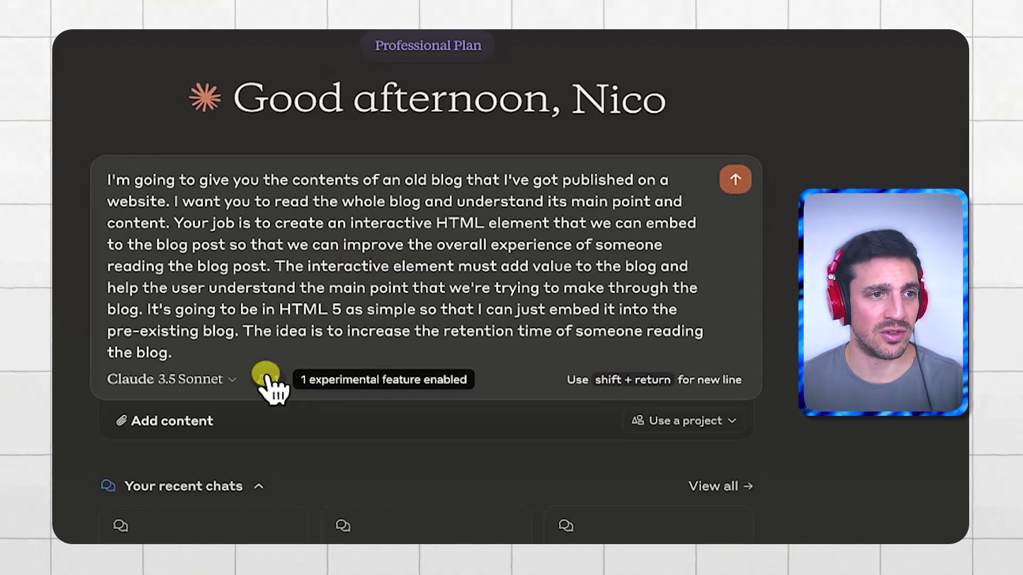
pyautogui.click(266, 380)
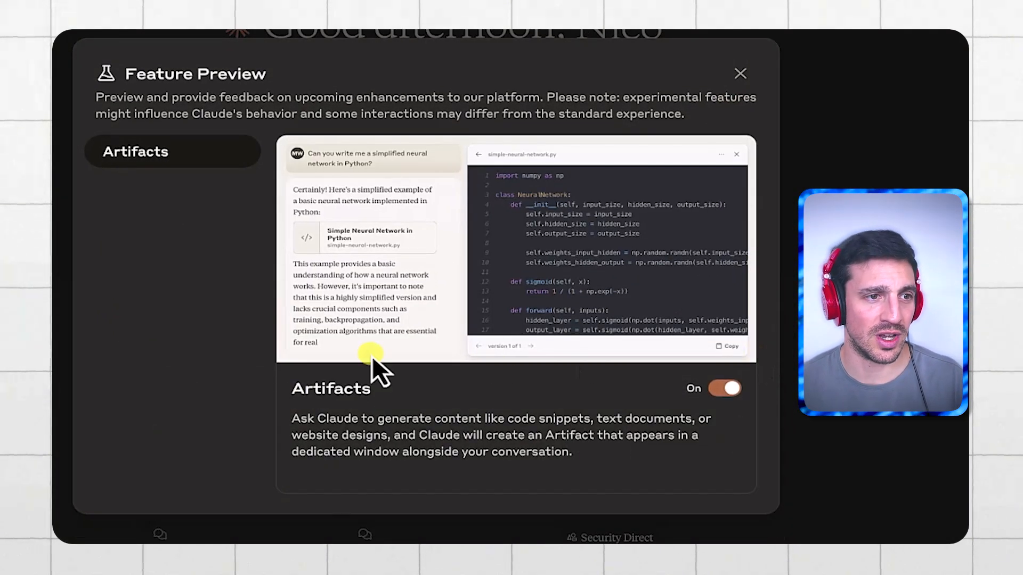
pyautogui.click(741, 73)
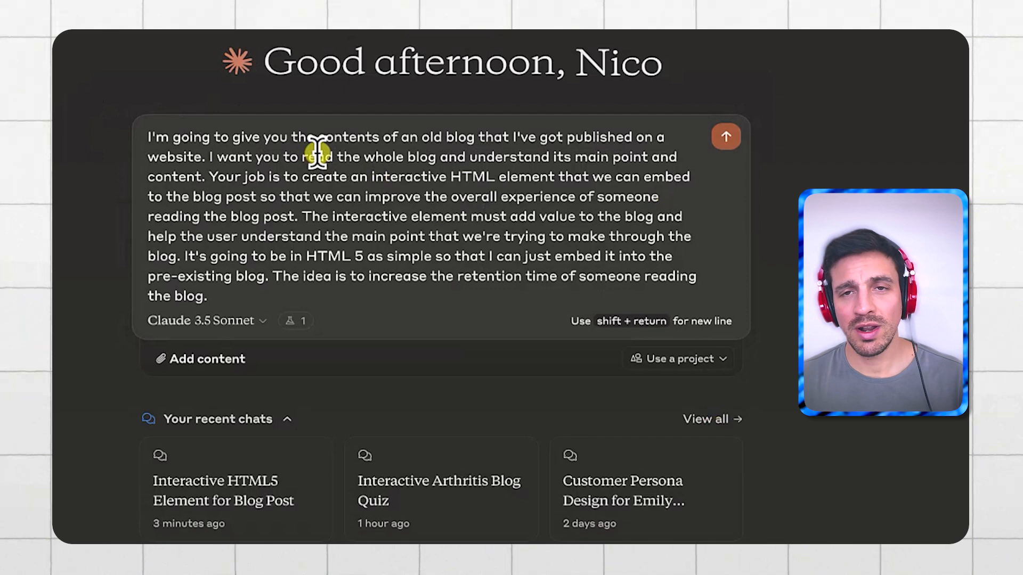
pyautogui.moveTo(255, 101)
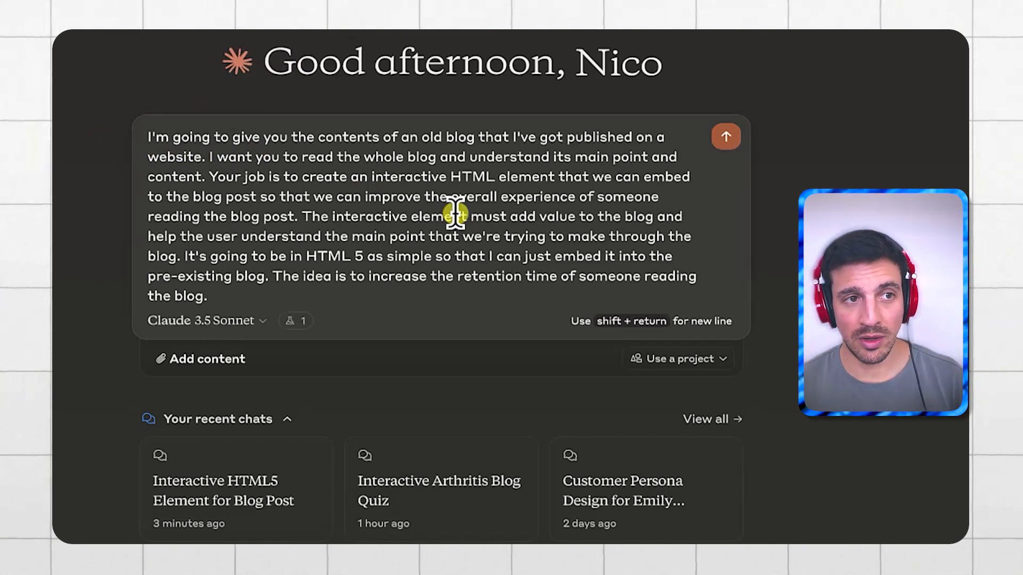
pyautogui.moveTo(469, 264)
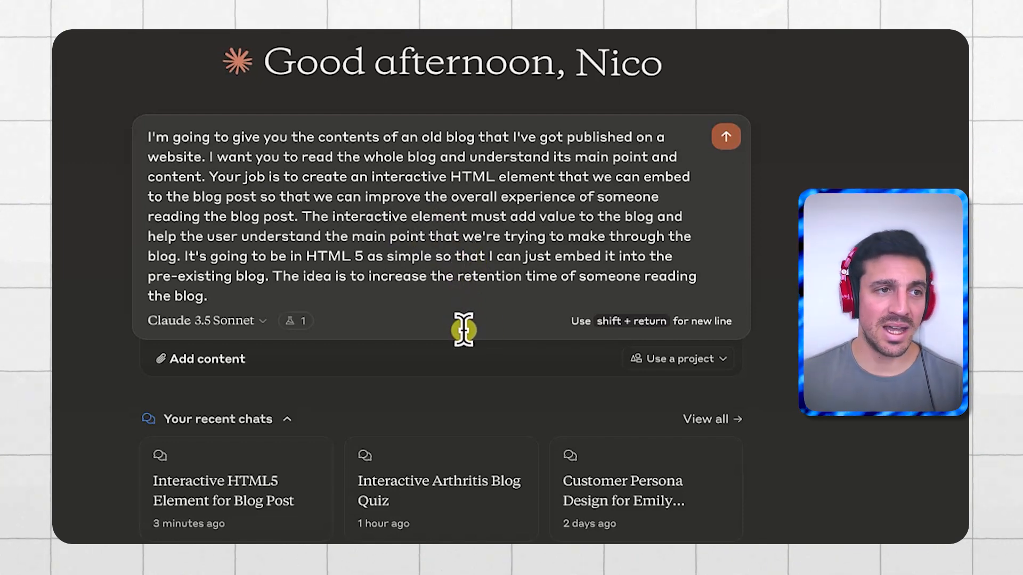
pyautogui.moveTo(475, 302)
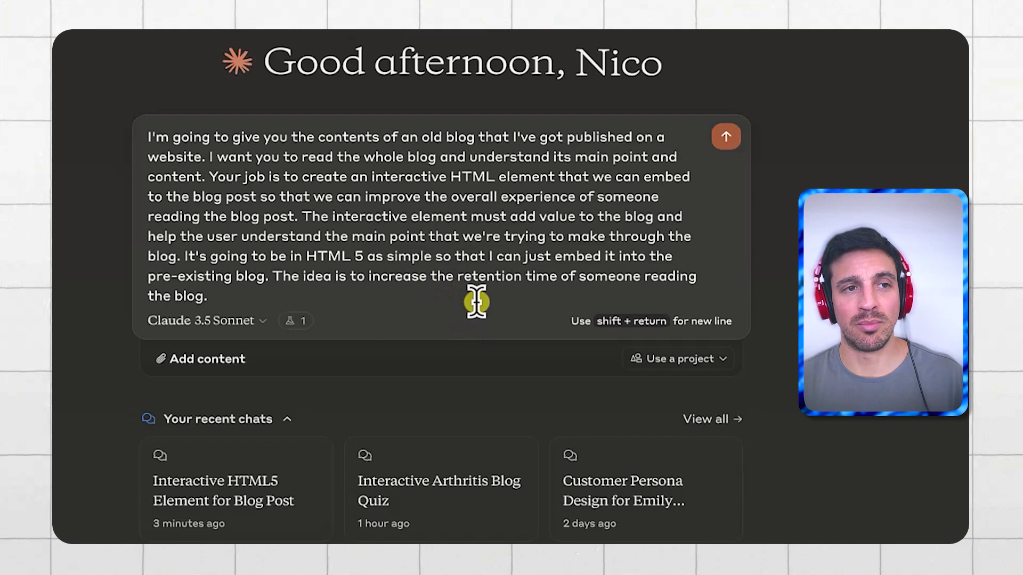
pyautogui.moveTo(484, 350)
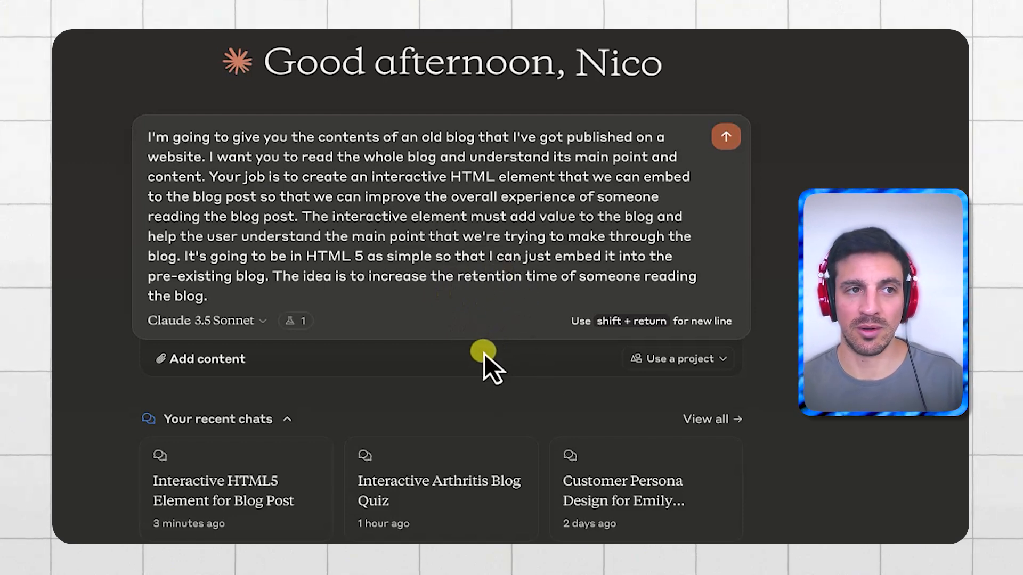
pyautogui.moveTo(462, 78)
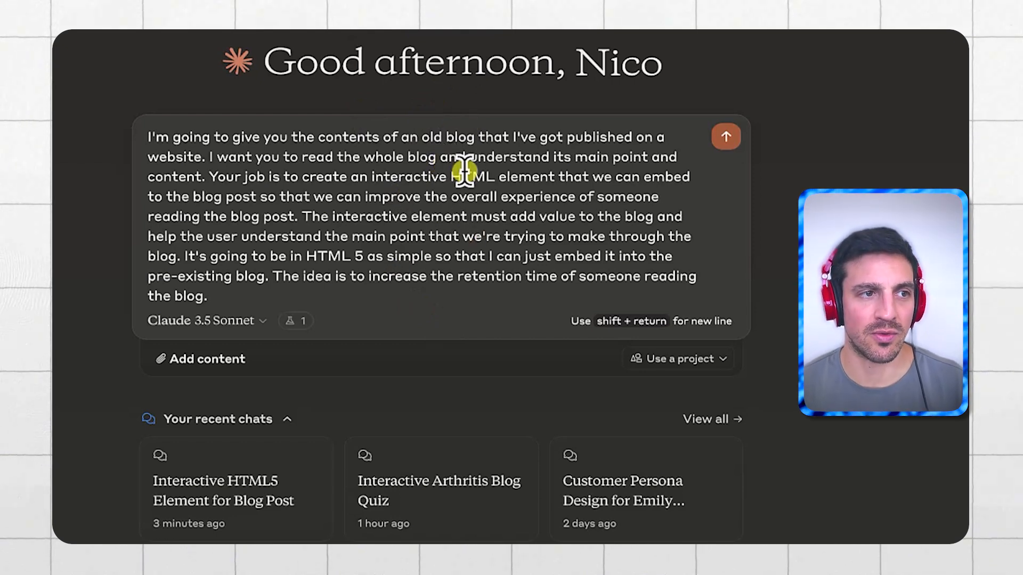
pyautogui.moveTo(469, 255)
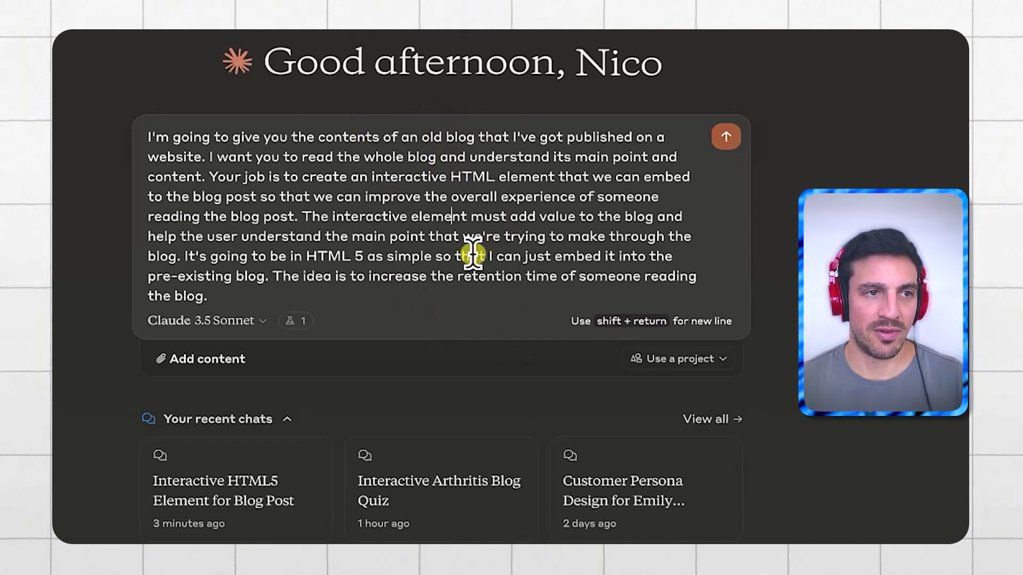
pyautogui.moveTo(359, 307)
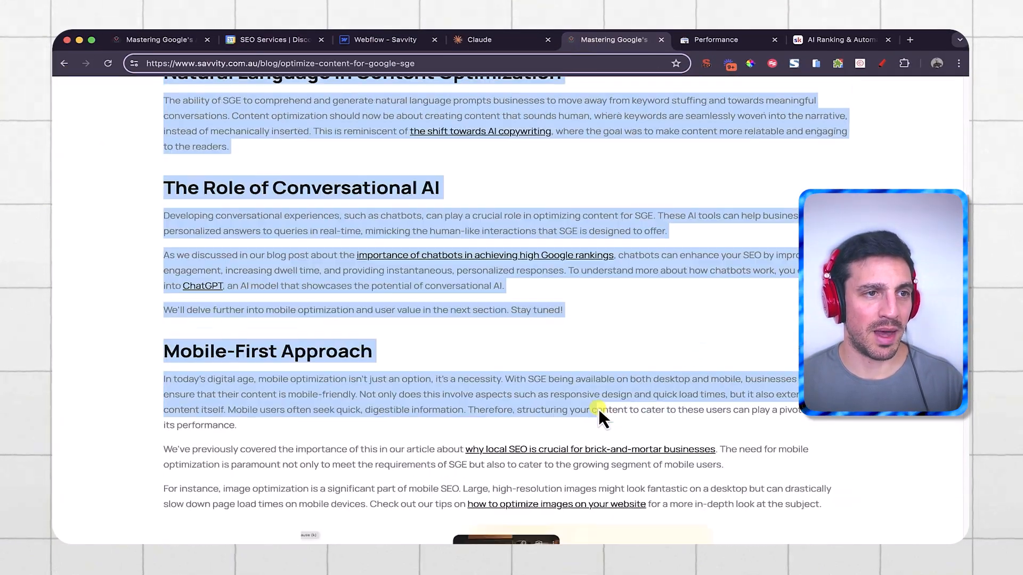
# Bring the copied article text back to Claude and send it with the interactive-element prompt.
pyautogui.scroll(-3)
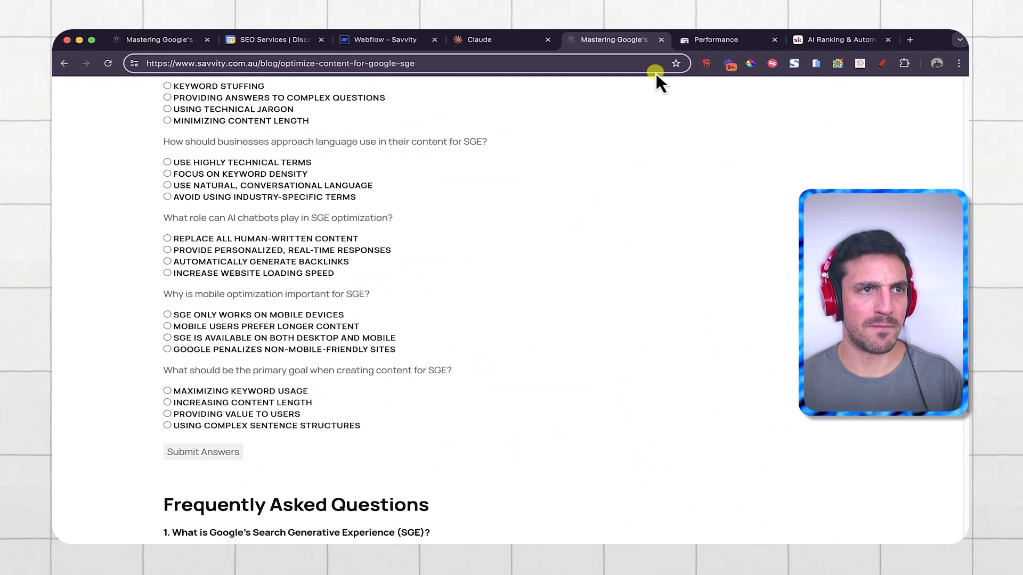
pyautogui.click(478, 39)
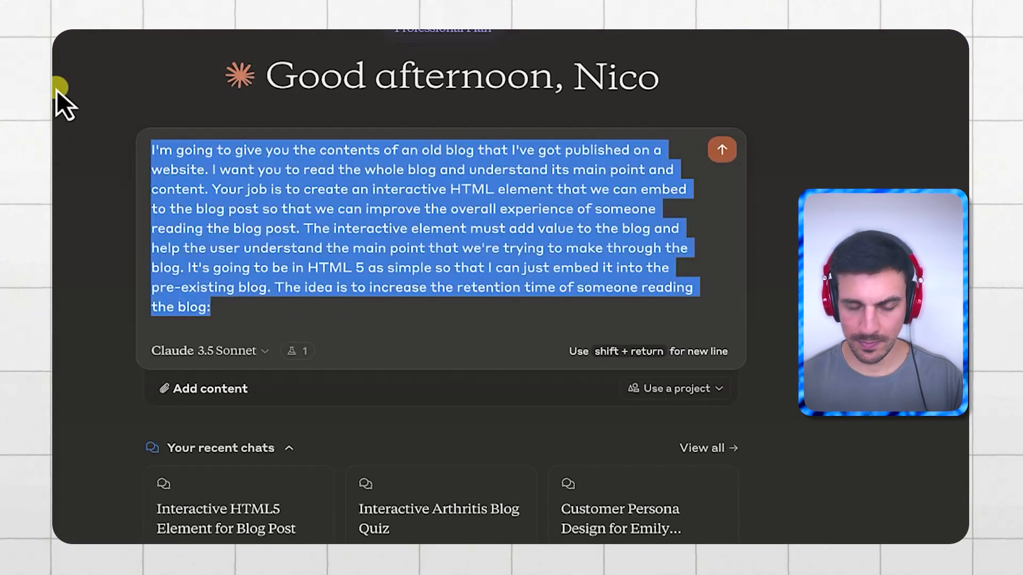
pyautogui.click(721, 149)
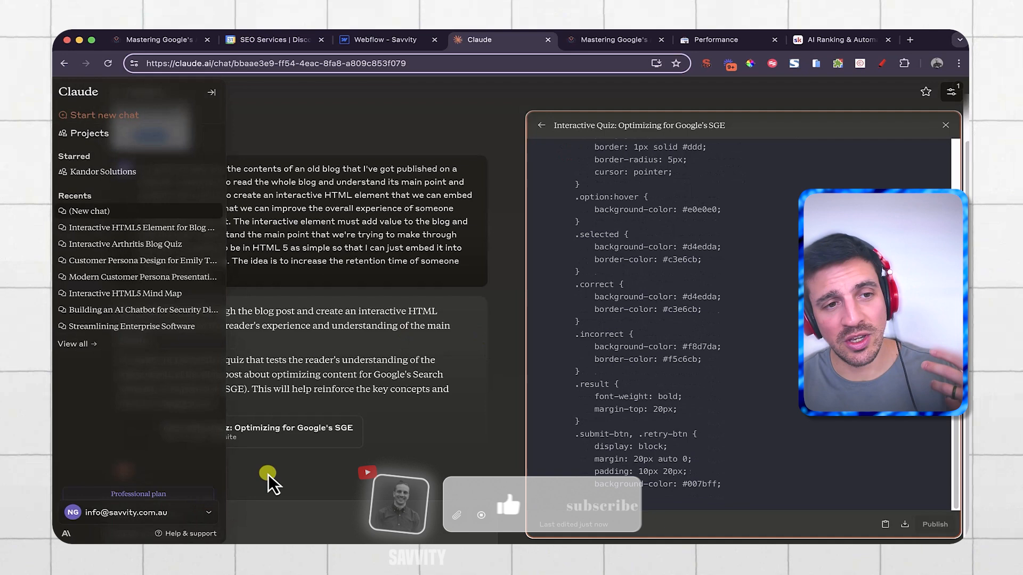
# Hide the chat sidebar, review the quiz artifact, and draft a follow-up about 'an interactive slider demonstrating' SGE.
pyautogui.click(211, 92)
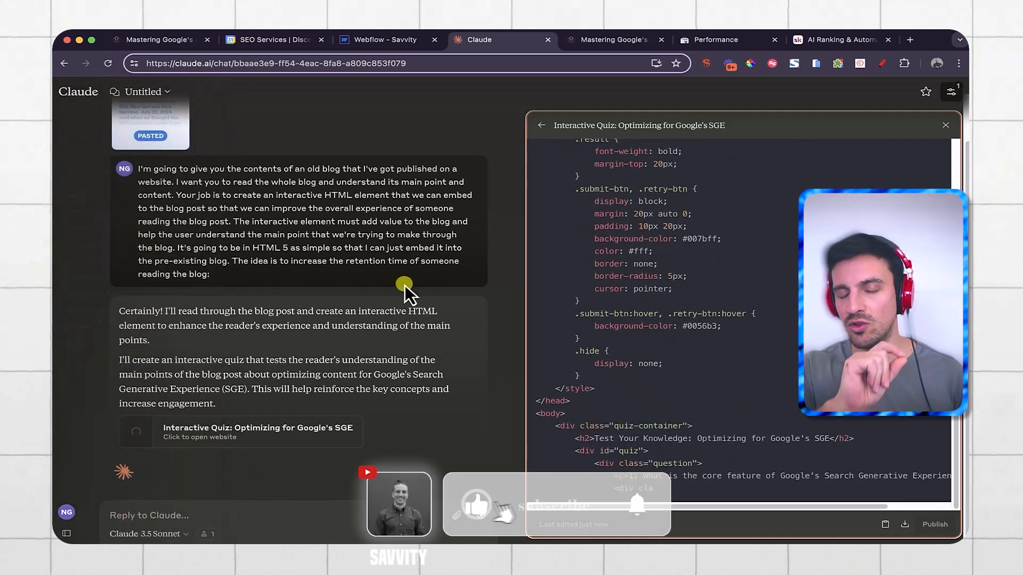
pyautogui.scroll(-3)
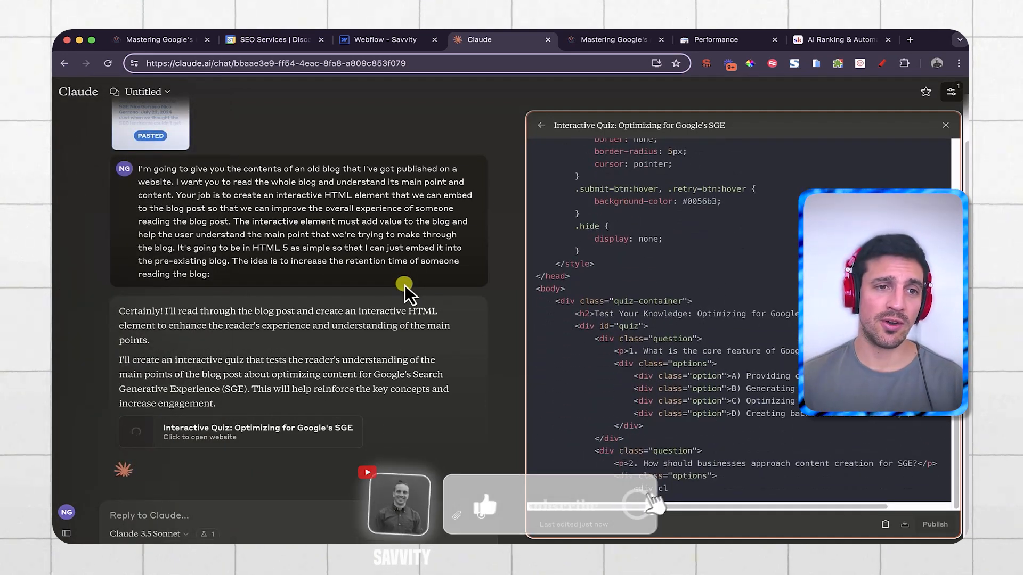
pyautogui.scroll(-3)
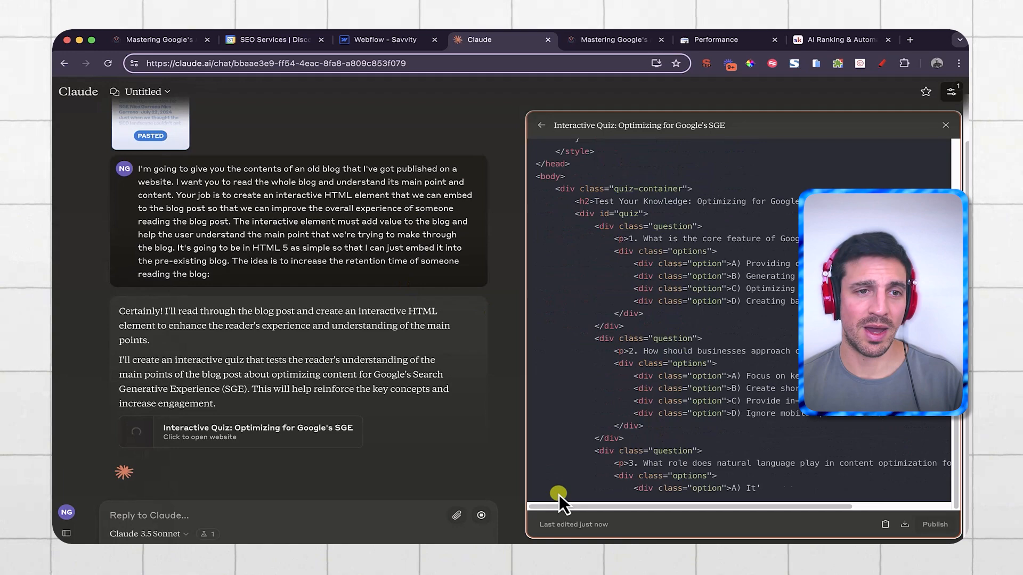
pyautogui.scroll(-3)
pyautogui.write('What about')
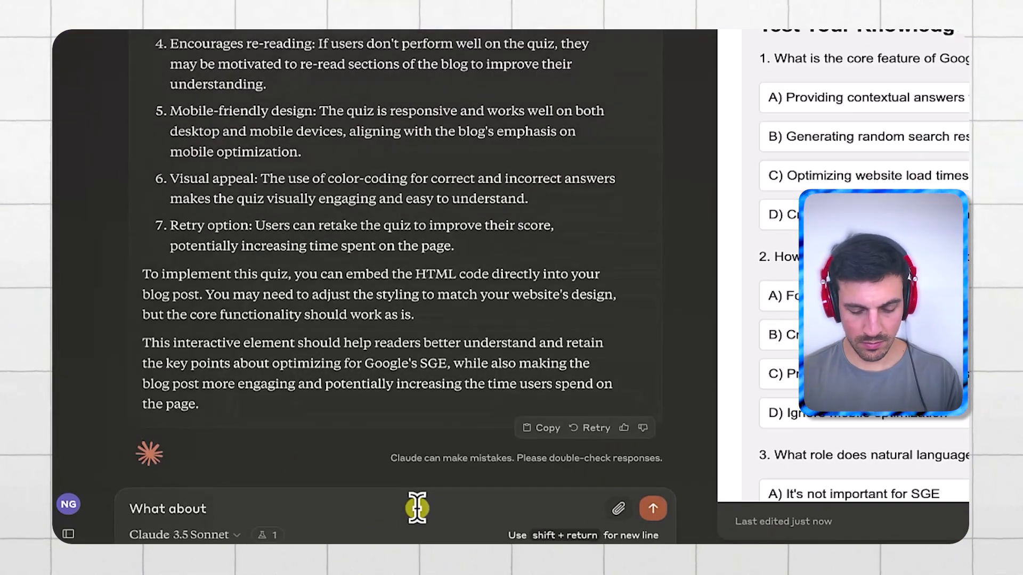
pyautogui.write('an interactive slider demonstrating')
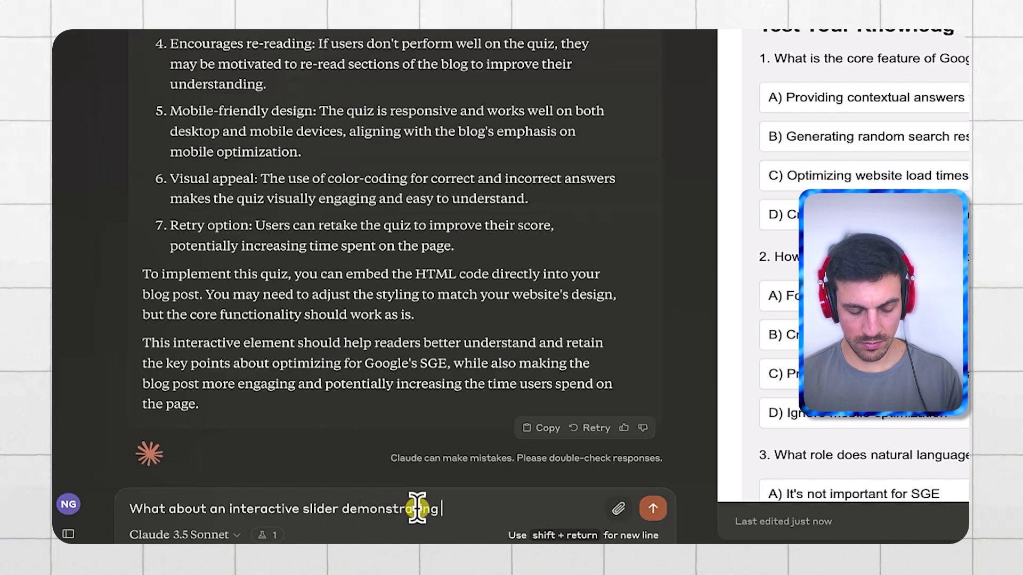
# Send the slider question and follow the Interactive SGE Comparison Slider code as it generates.
pyautogui.click(652, 508)
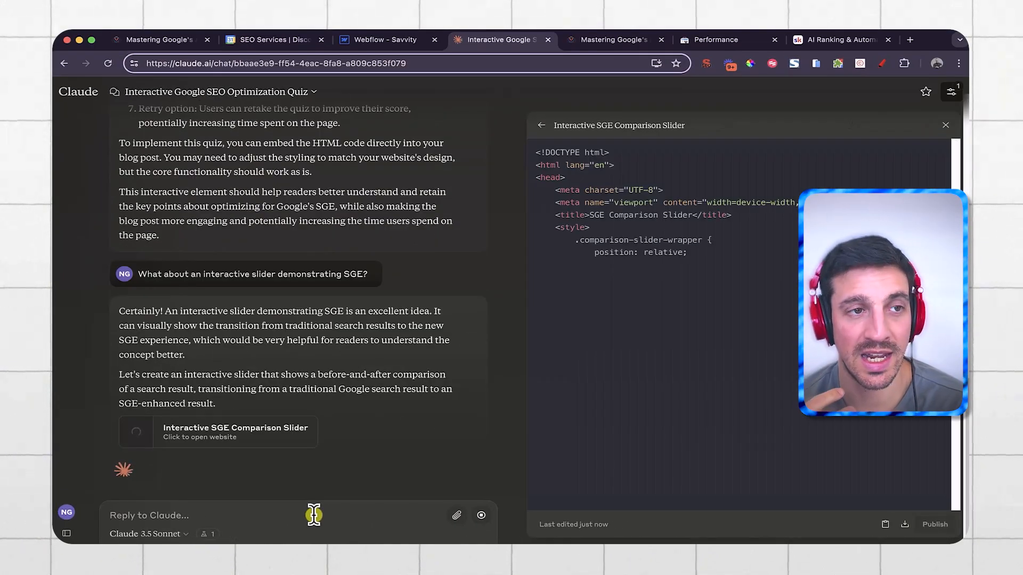
pyautogui.scroll(-3)
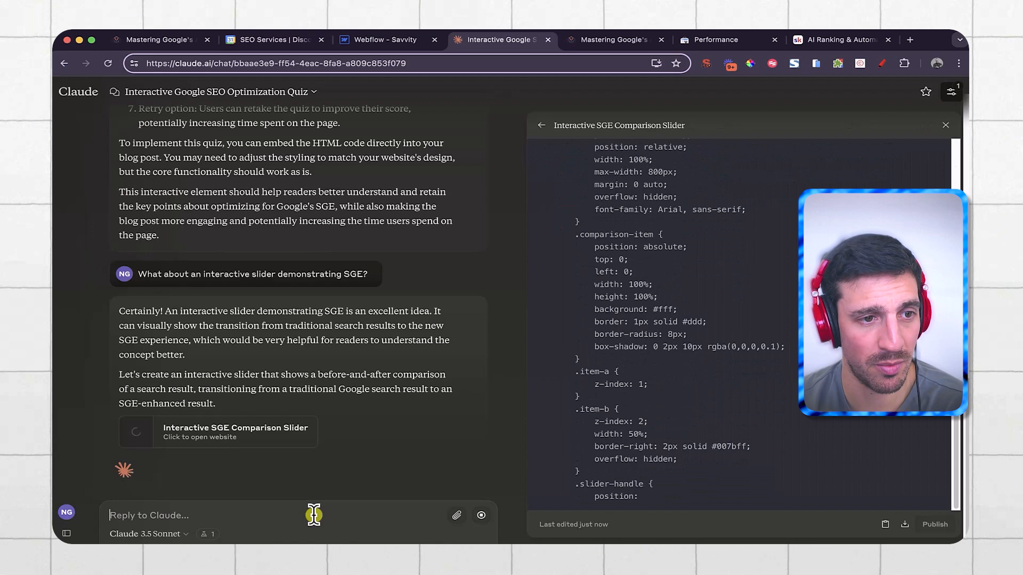
pyautogui.scroll(-3)
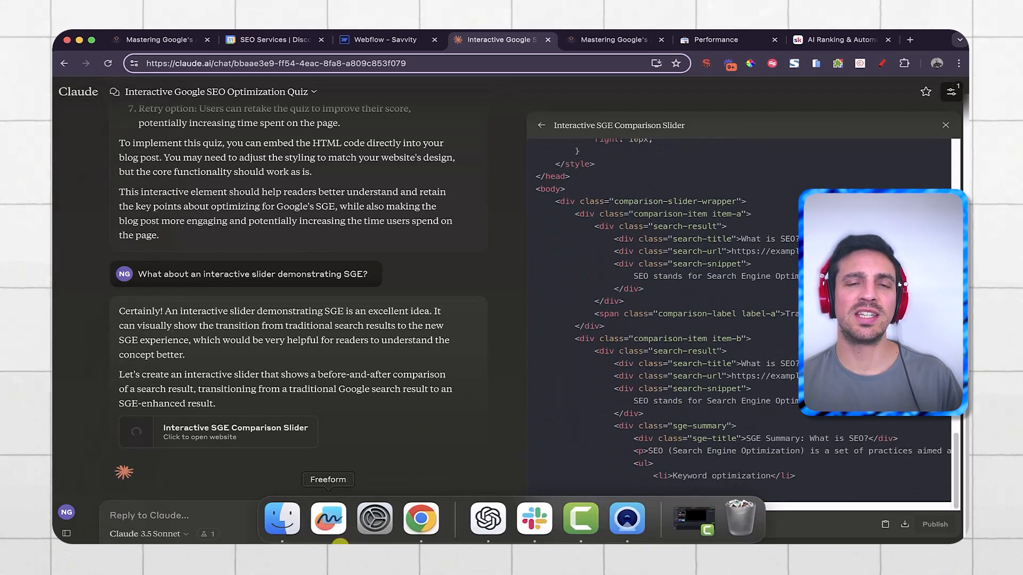
pyautogui.scroll(-3)
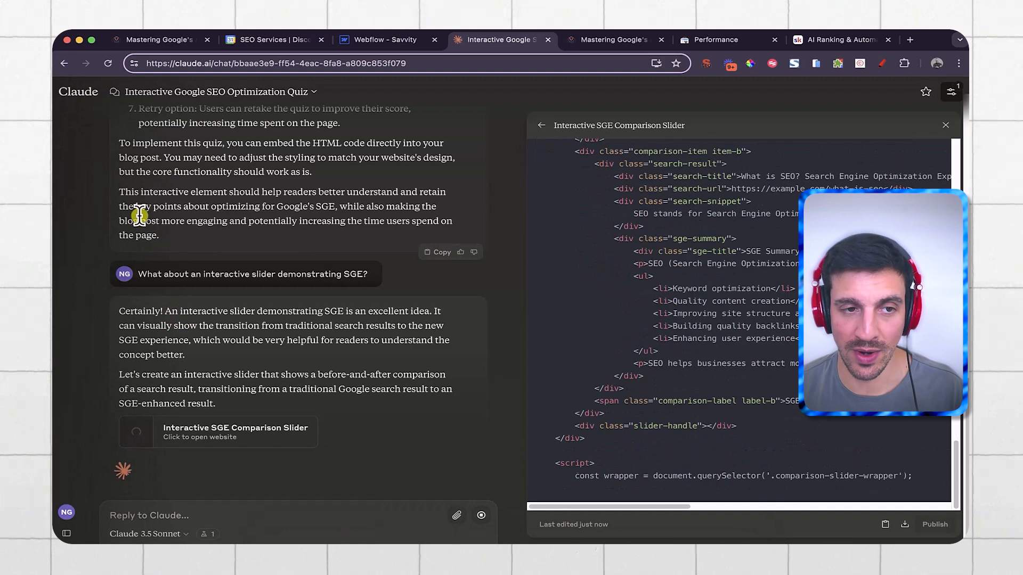
pyautogui.scroll(-3)
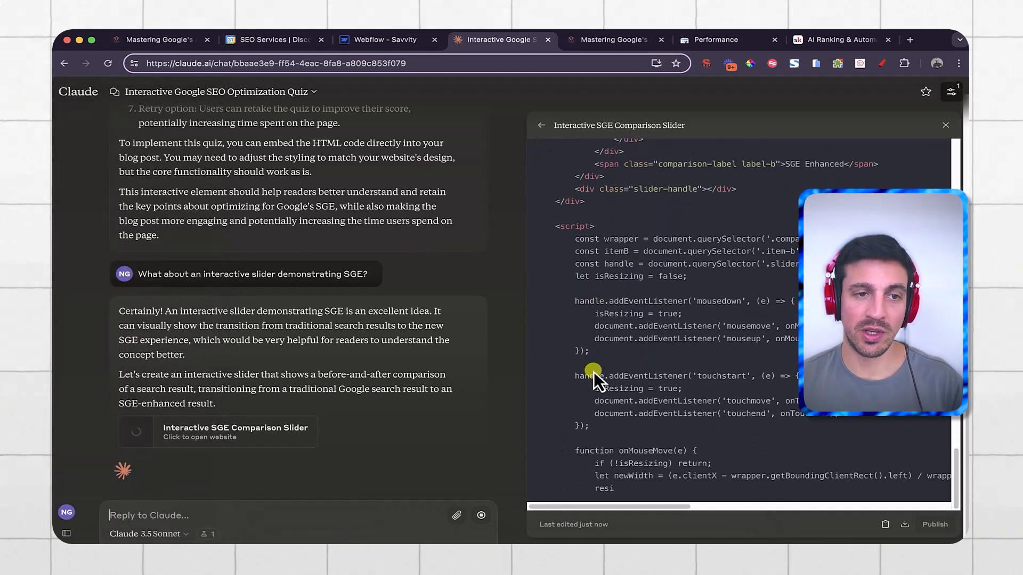
pyautogui.scroll(-3)
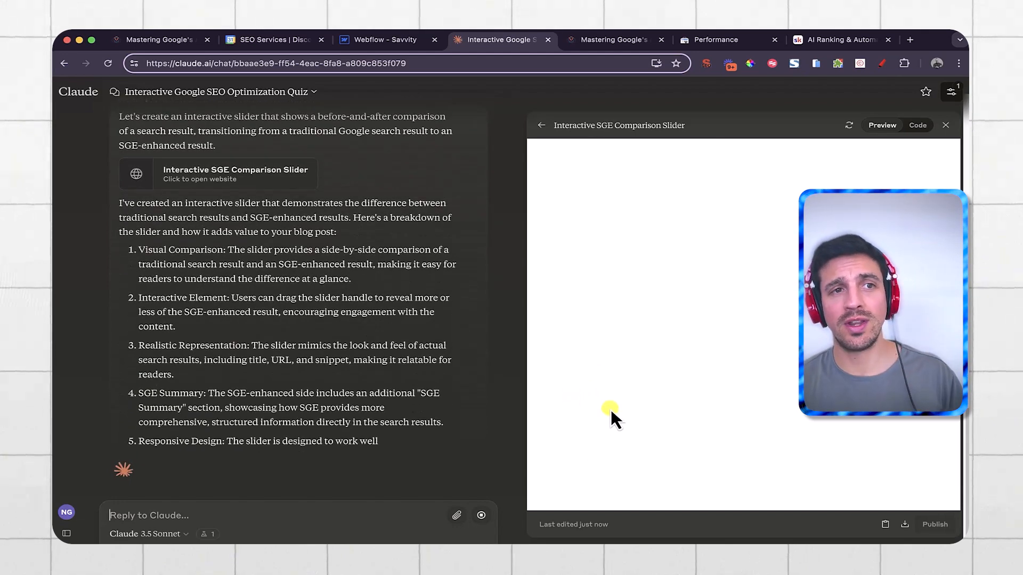
pyautogui.scroll(-3)
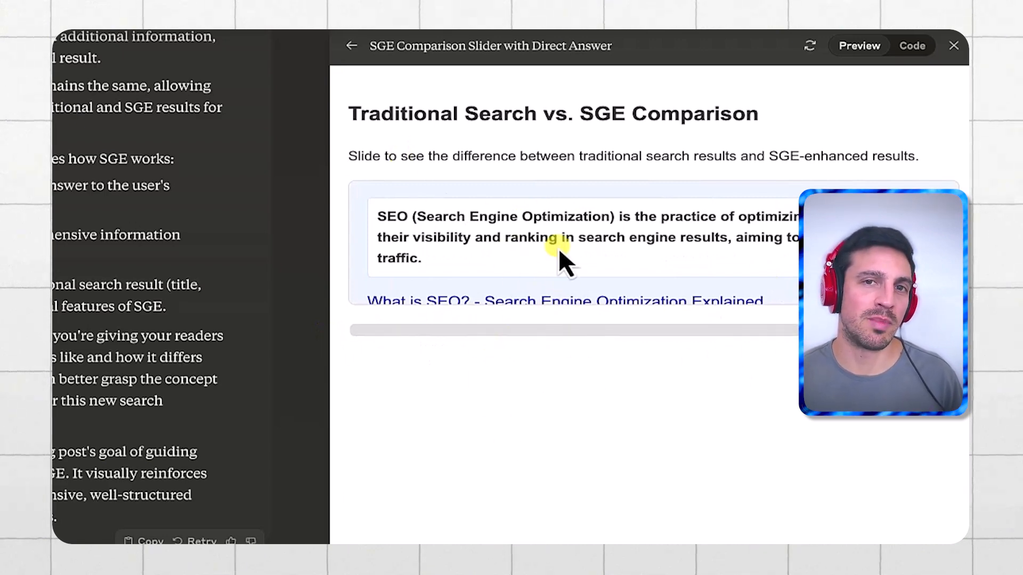
pyautogui.moveTo(564, 215)
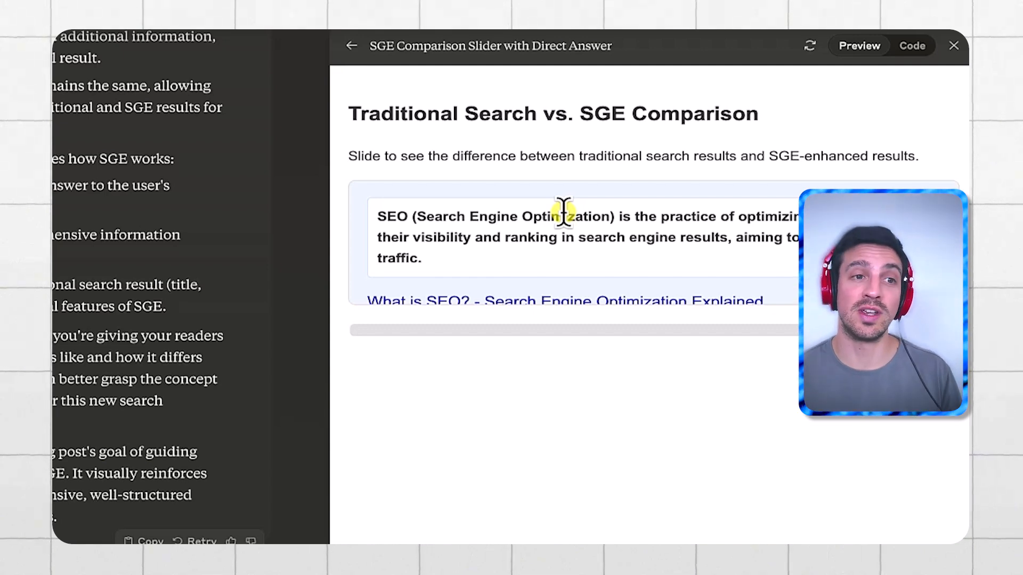
pyautogui.moveTo(897, 482)
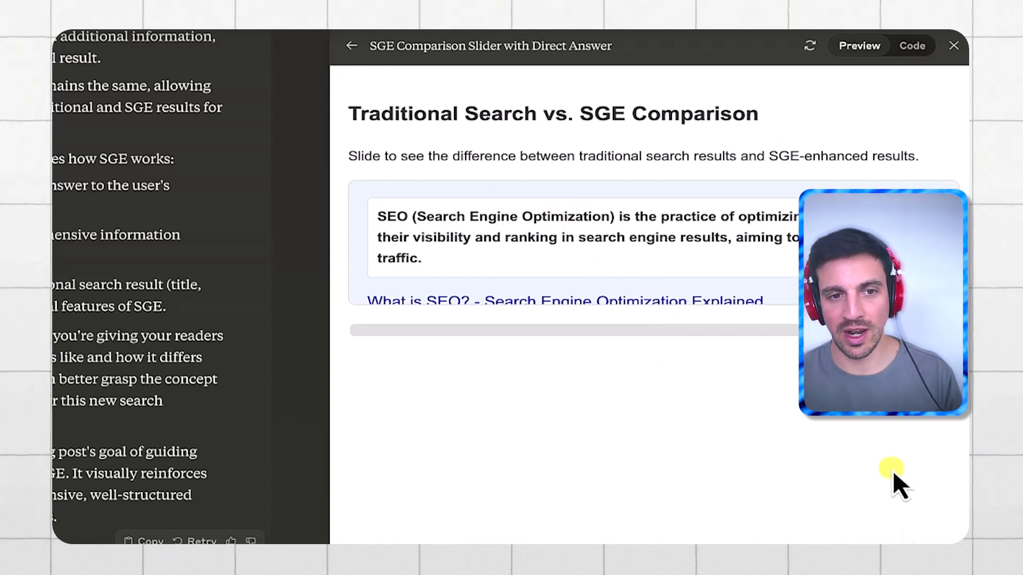
pyautogui.moveTo(919, 117)
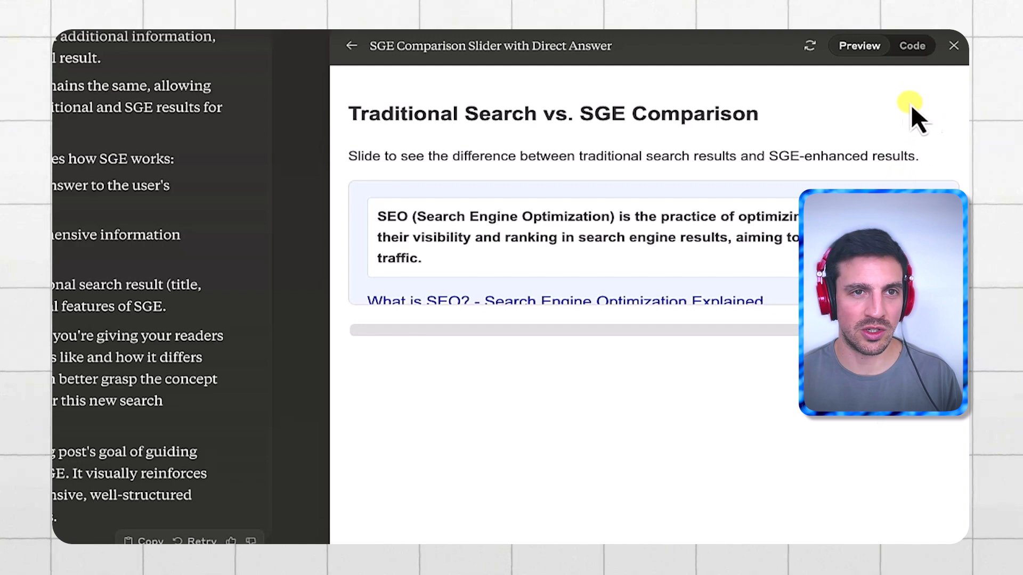
# Select the full SGE Comparison Slider code in Claude's Code view through the closing html tag.
pyautogui.click(911, 46)
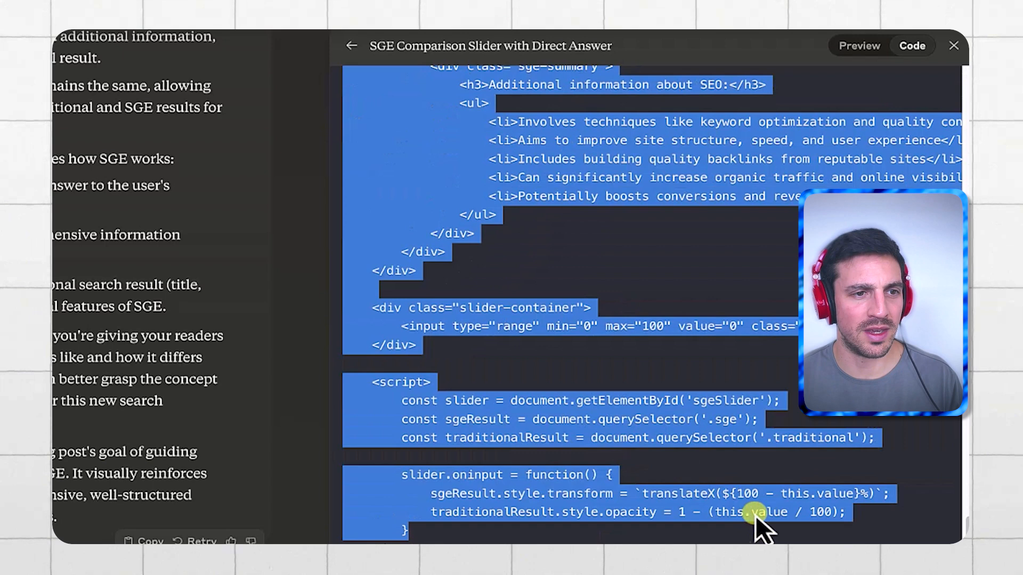
pyautogui.scroll(-3)
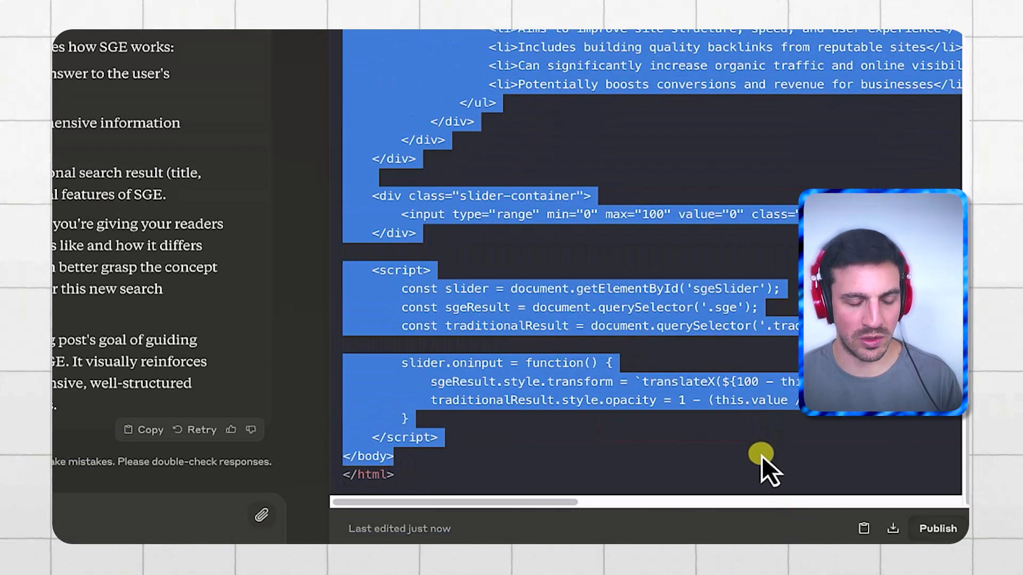
pyautogui.moveTo(516, 198)
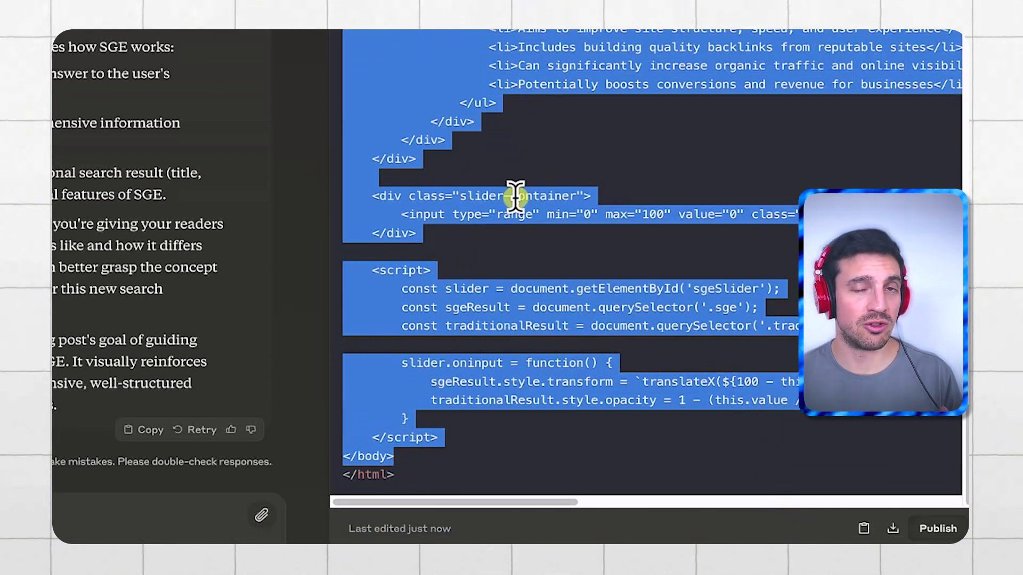
pyautogui.moveTo(516, 276)
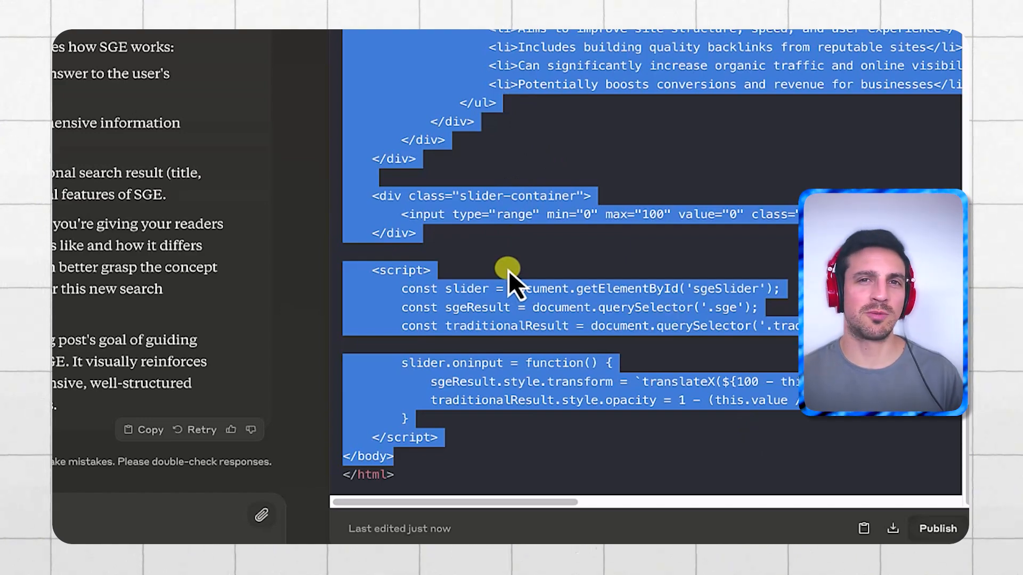
pyautogui.moveTo(439, 215)
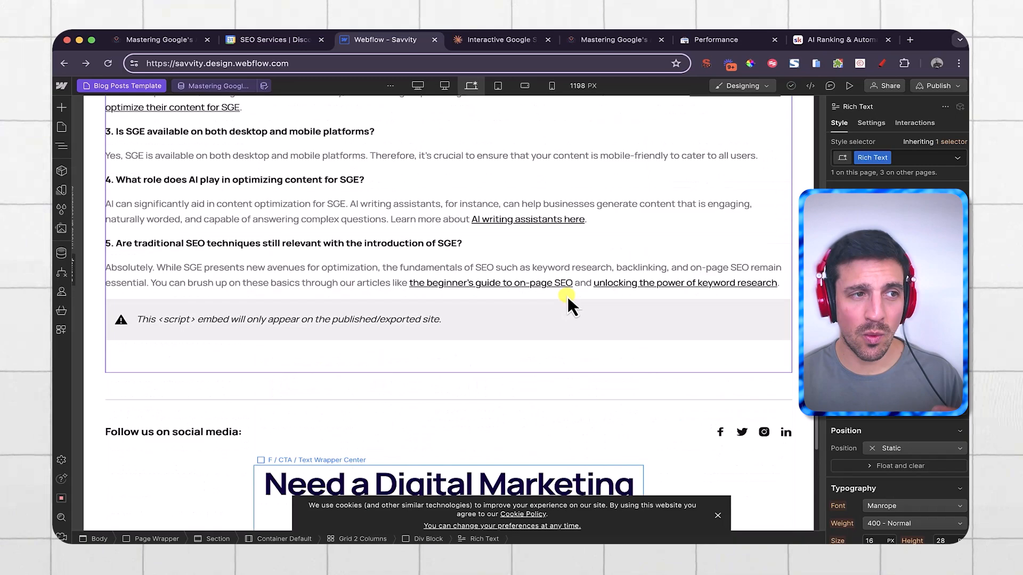
# Scroll to the post's Conclusion in Webflow, inspect the old quiz Code Embed and close it.
pyautogui.scroll(3)
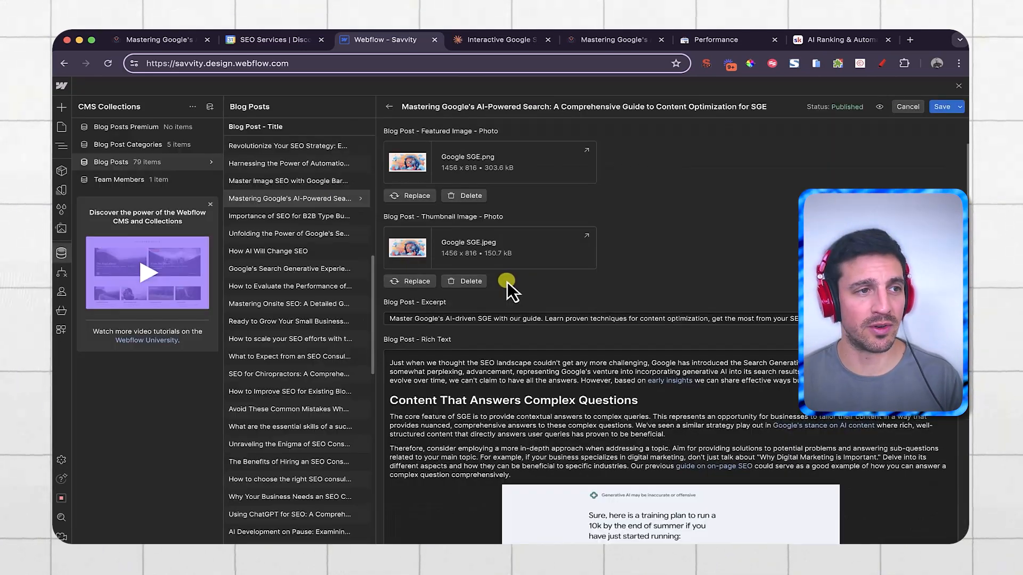
pyautogui.scroll(-3)
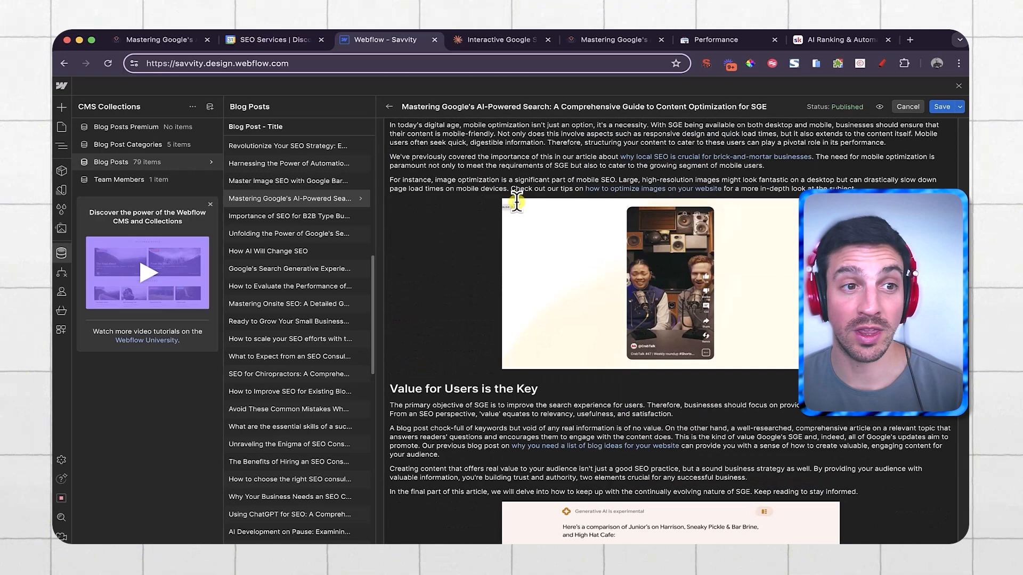
pyautogui.scroll(-3)
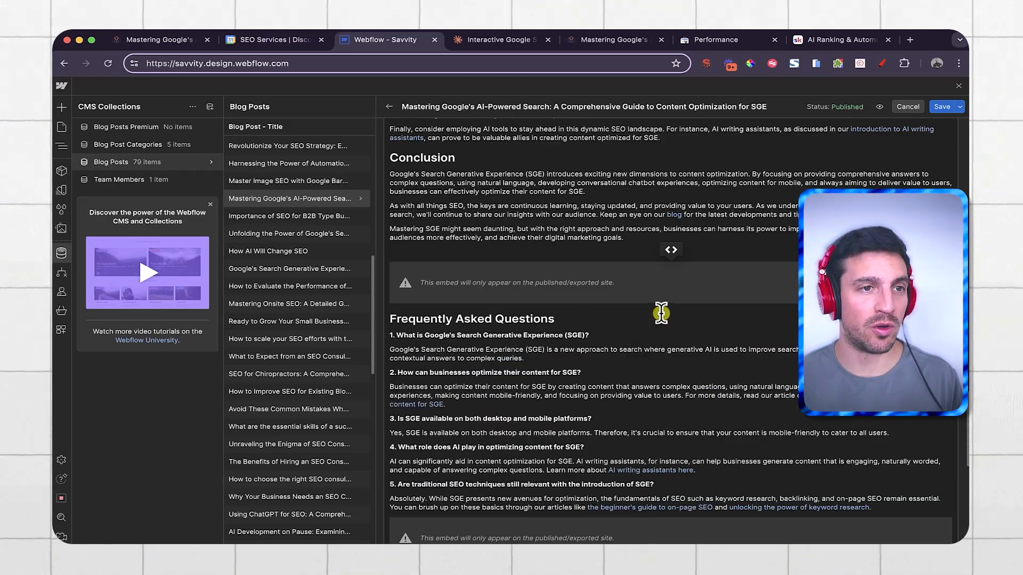
pyautogui.click(670, 250)
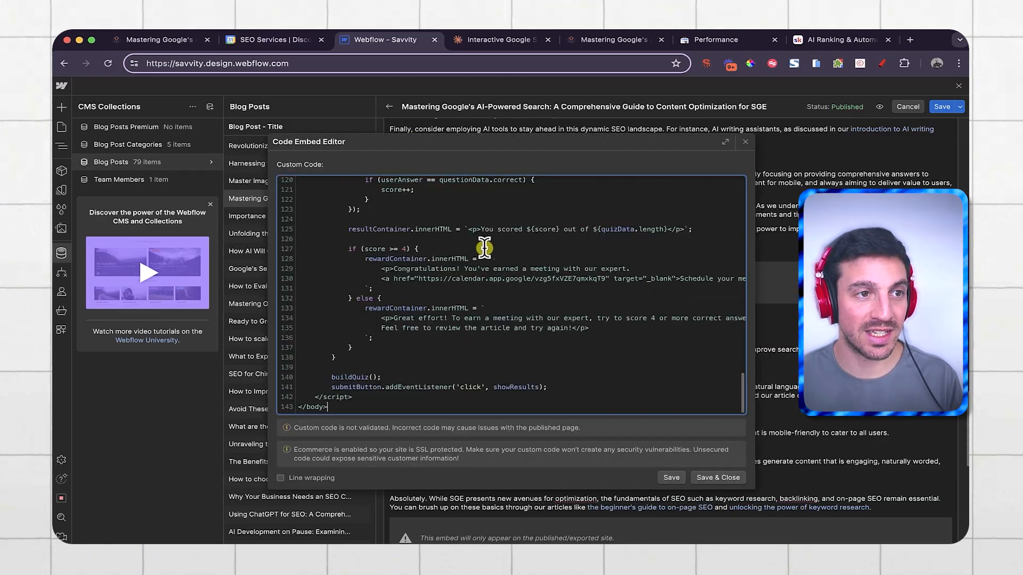
pyautogui.click(745, 142)
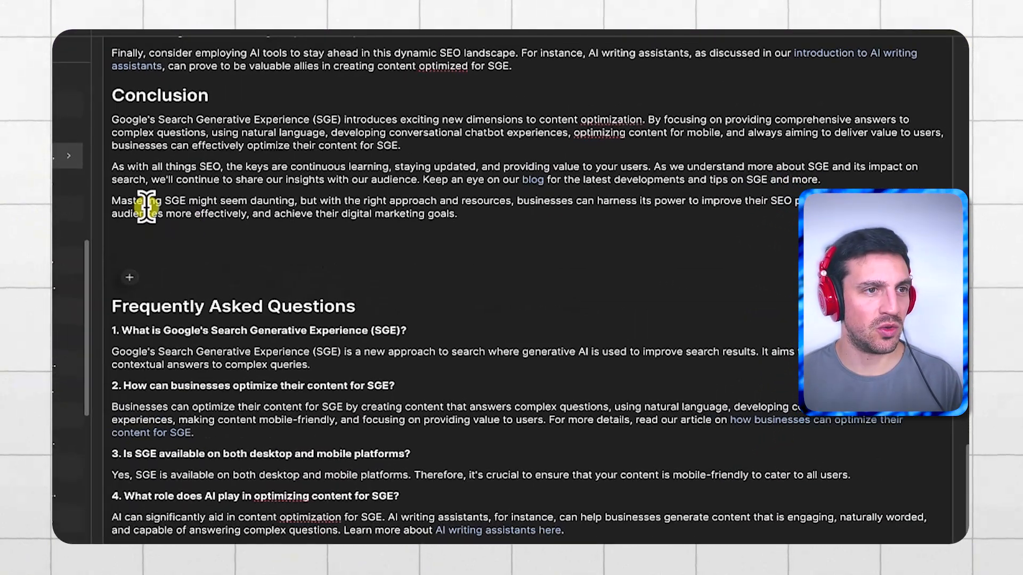
# Insert a new custom code embed on the empty line below the Conclusion.
pyautogui.click(129, 277)
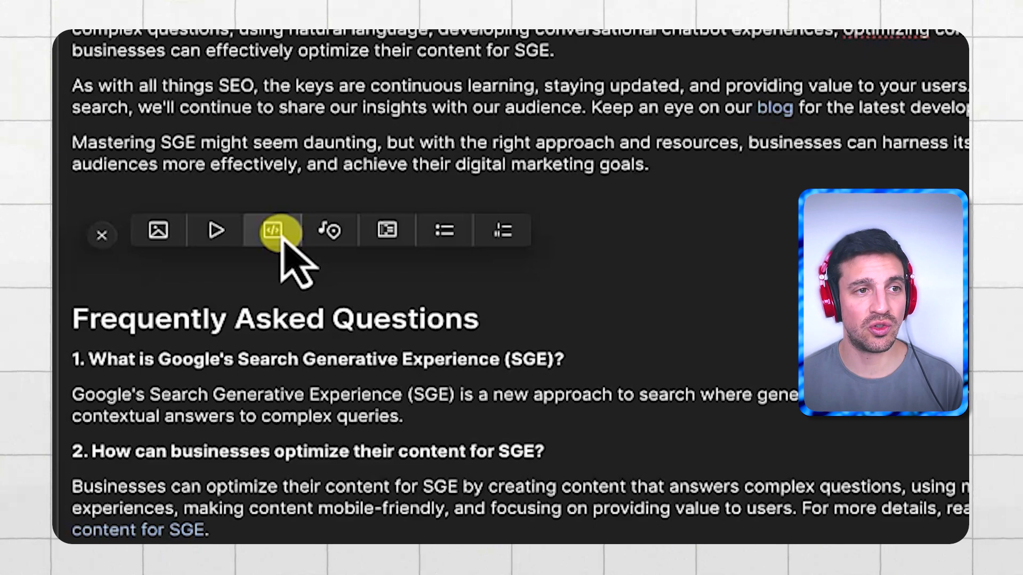
pyautogui.click(273, 231)
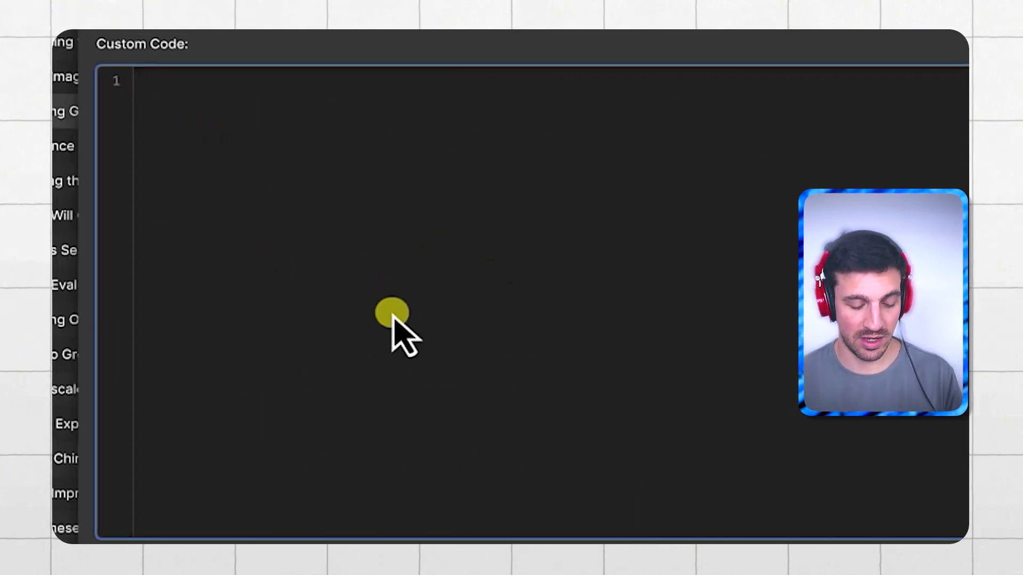
pyautogui.moveTo(404, 274)
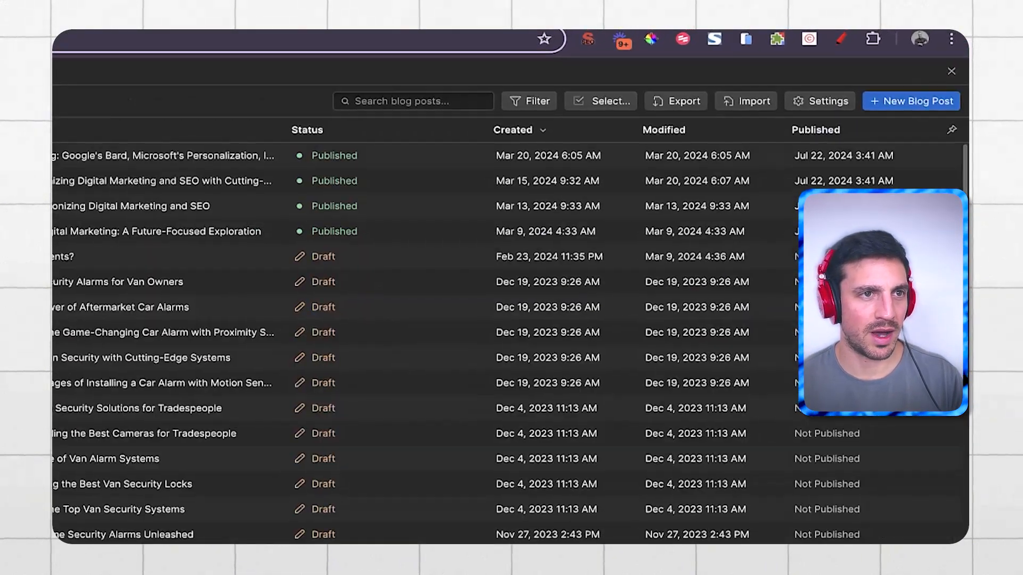
pyautogui.click(905, 75)
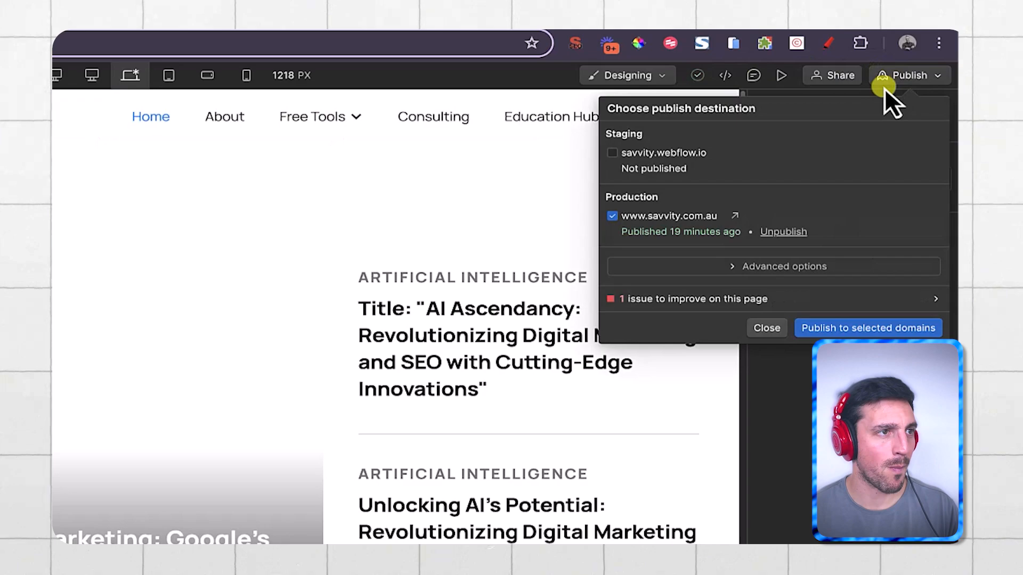
pyautogui.click(867, 327)
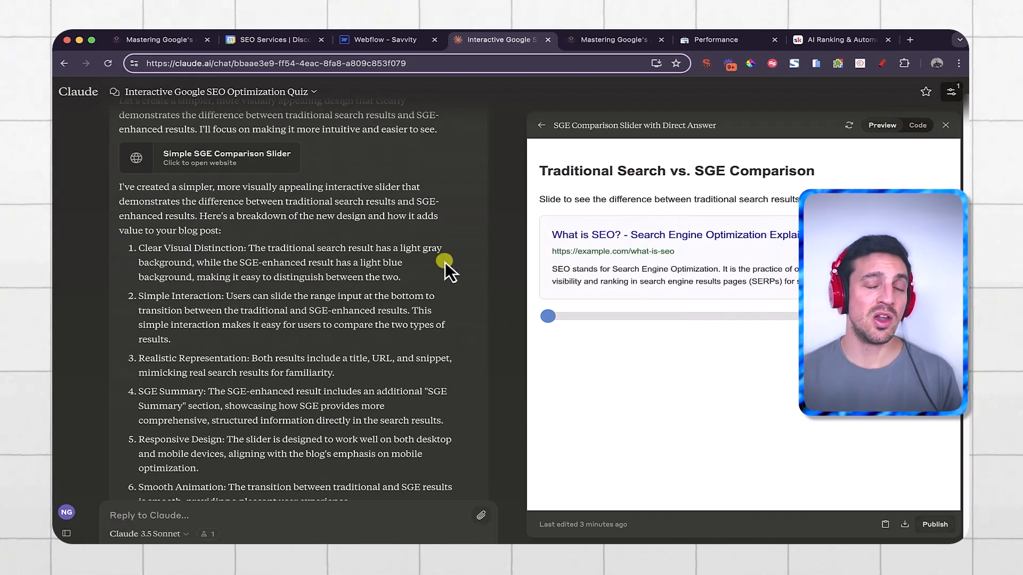
pyautogui.moveTo(578, 52)
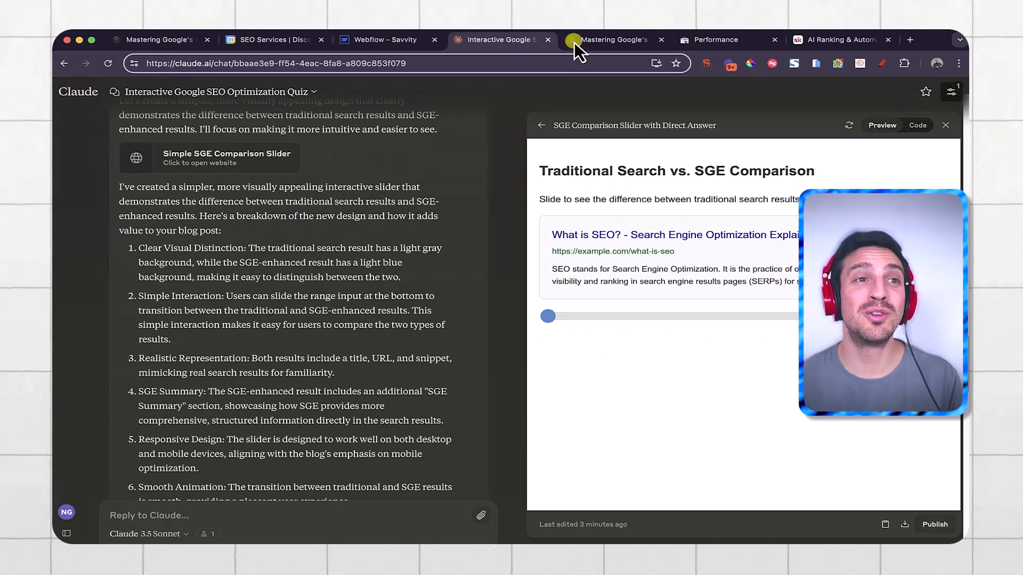
# Switch to the live SGE guide blog post tab.
pyautogui.click(613, 39)
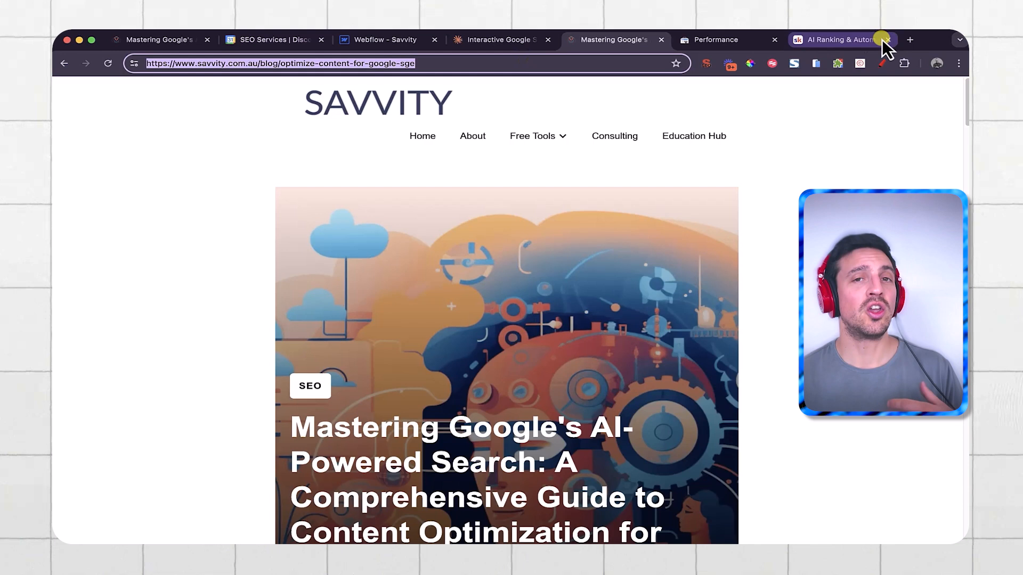
pyautogui.moveTo(841, 40)
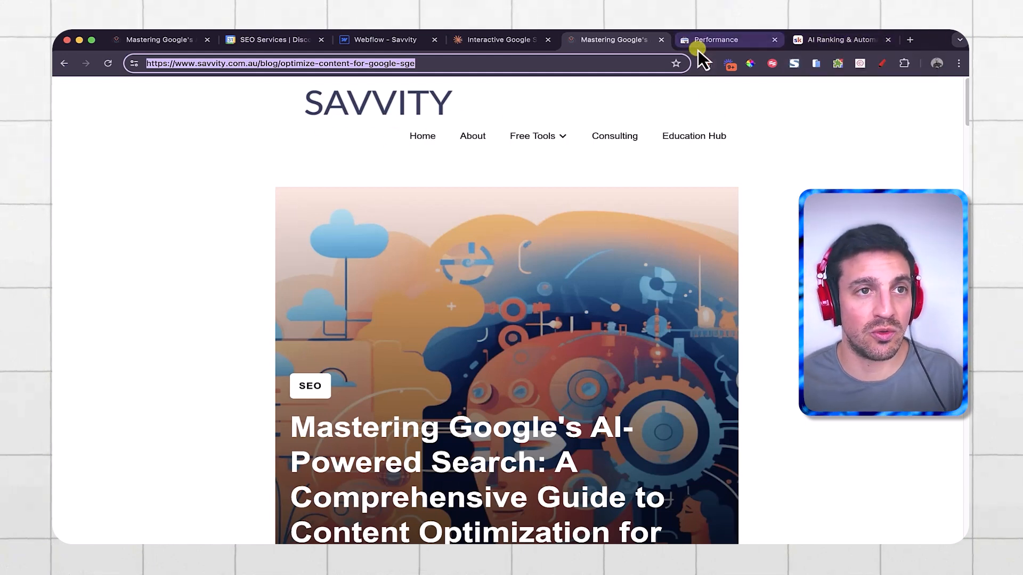
# Inspect the SGE guide post's URL in Search Console, confirming it is on Google and indexed.
pyautogui.click(716, 39)
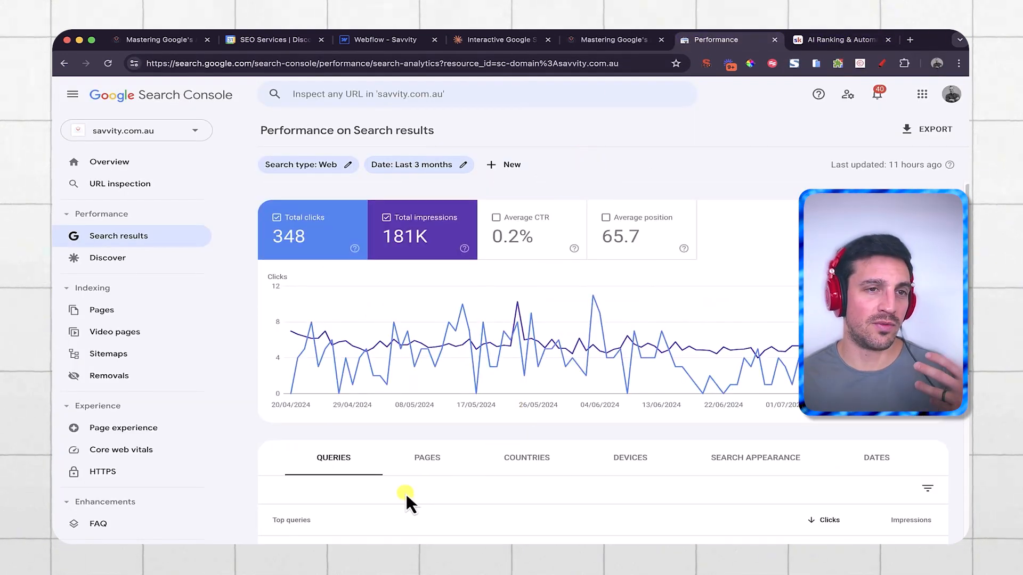
pyautogui.moveTo(449, 159)
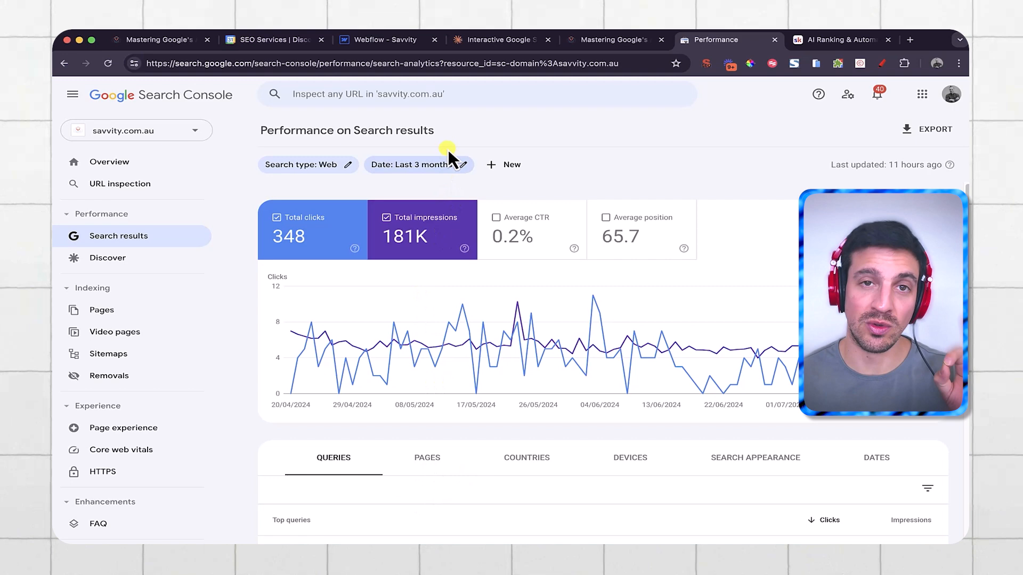
pyautogui.moveTo(119, 183)
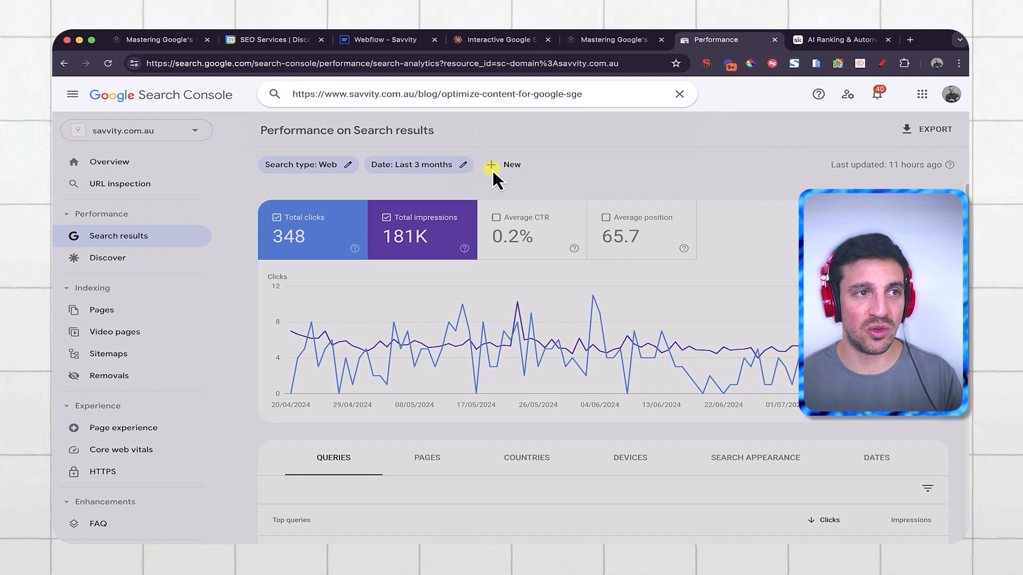
pyautogui.click(678, 94)
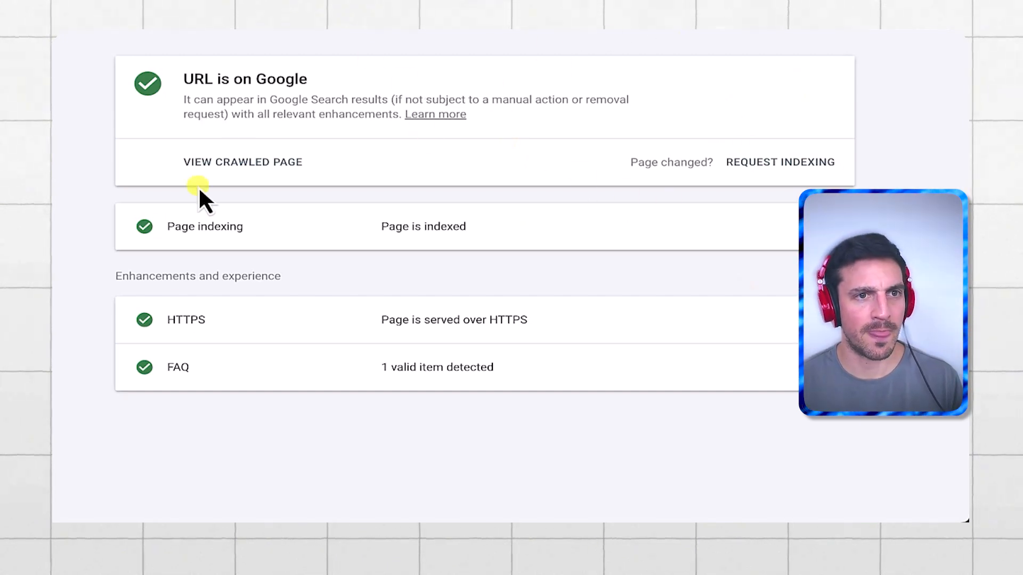
pyautogui.moveTo(780, 157)
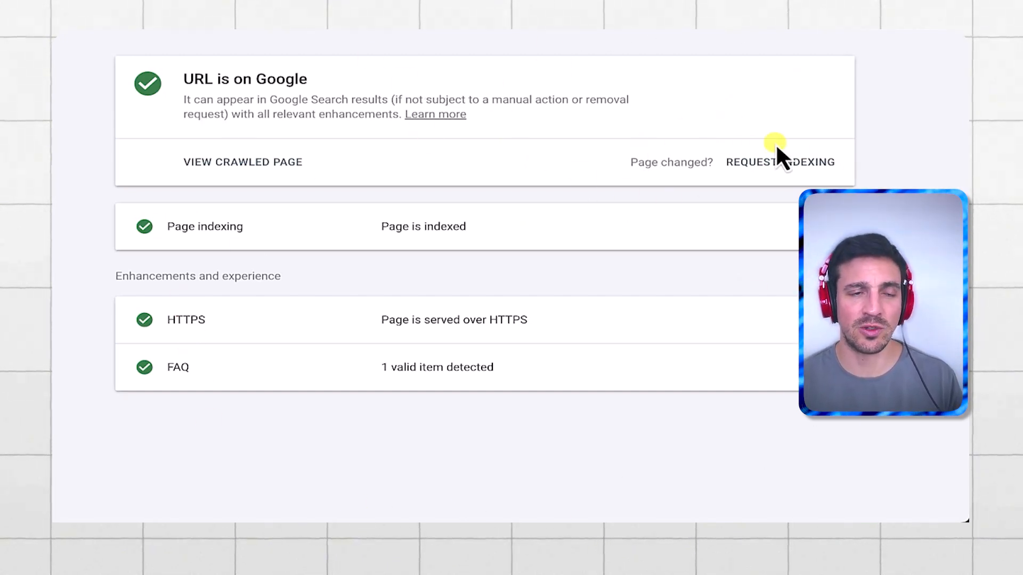
# Request indexing for the SGE guide post and dismiss the Indexing requested confirmation.
pyautogui.click(780, 162)
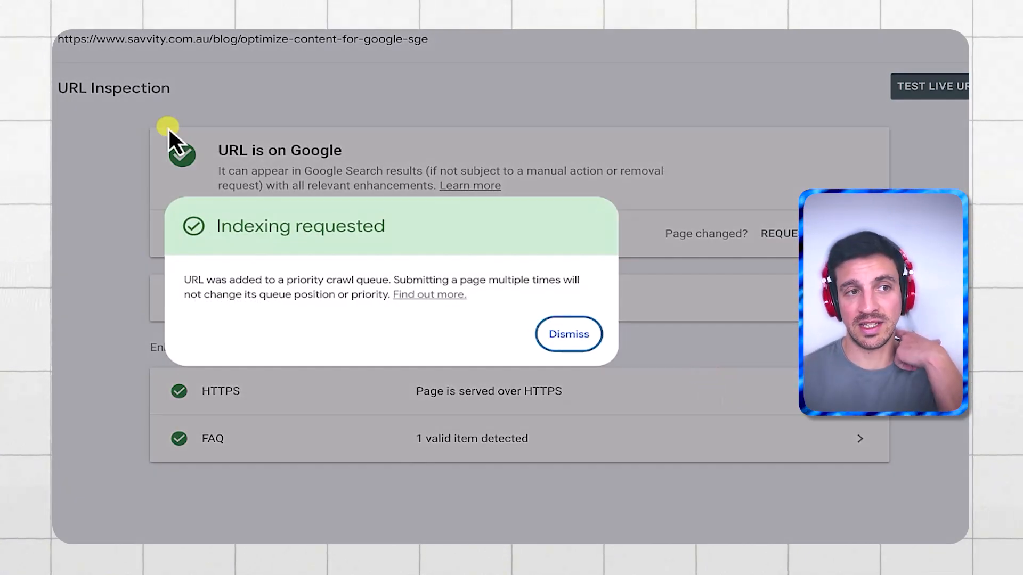
pyautogui.click(568, 334)
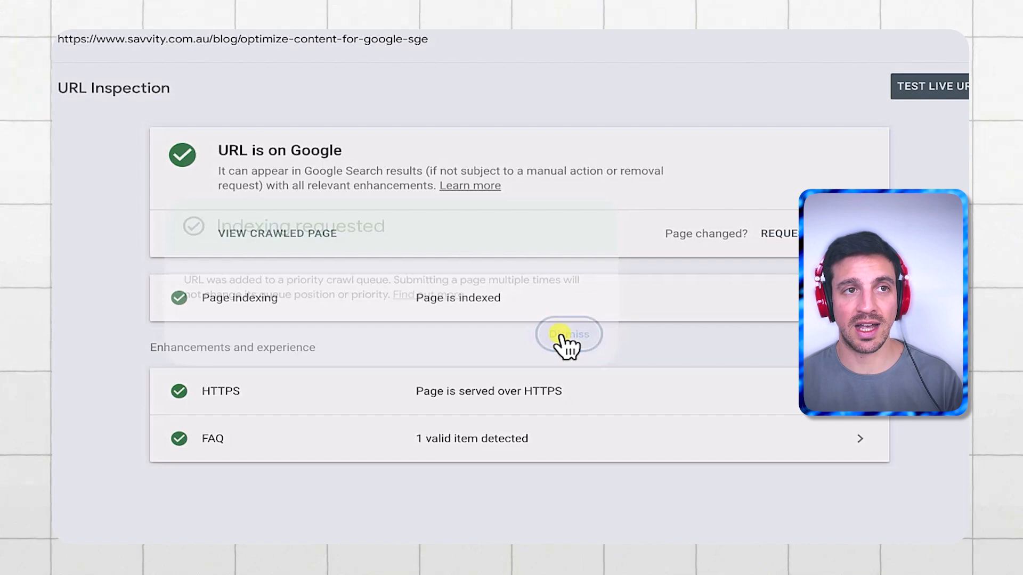
pyautogui.click(568, 334)
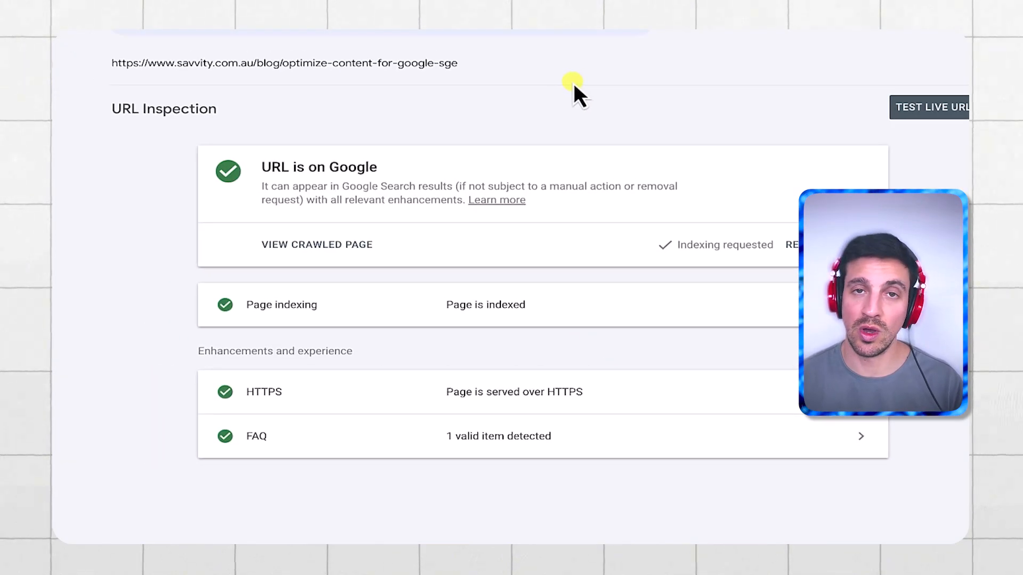